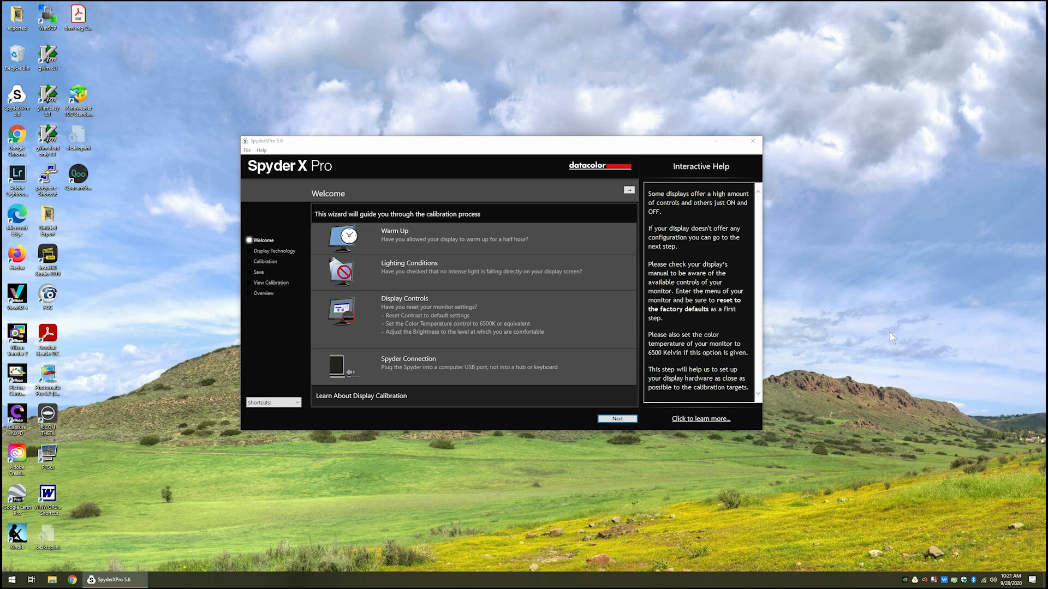
{"action": "mouse_move", "coordinate": [769, 225]}
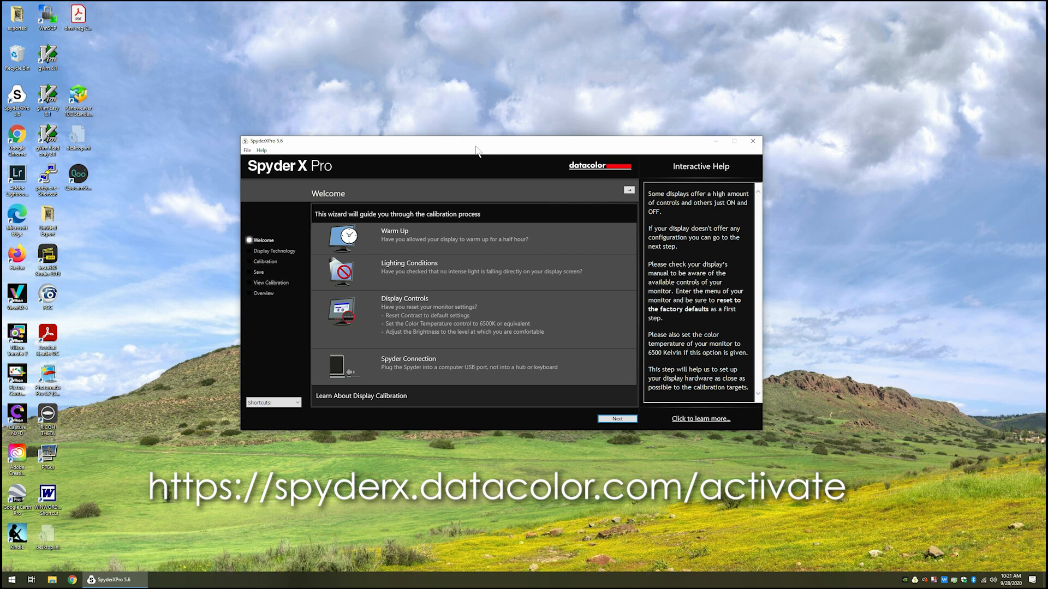
{"action": "mouse_move", "coordinate": [468, 150]}
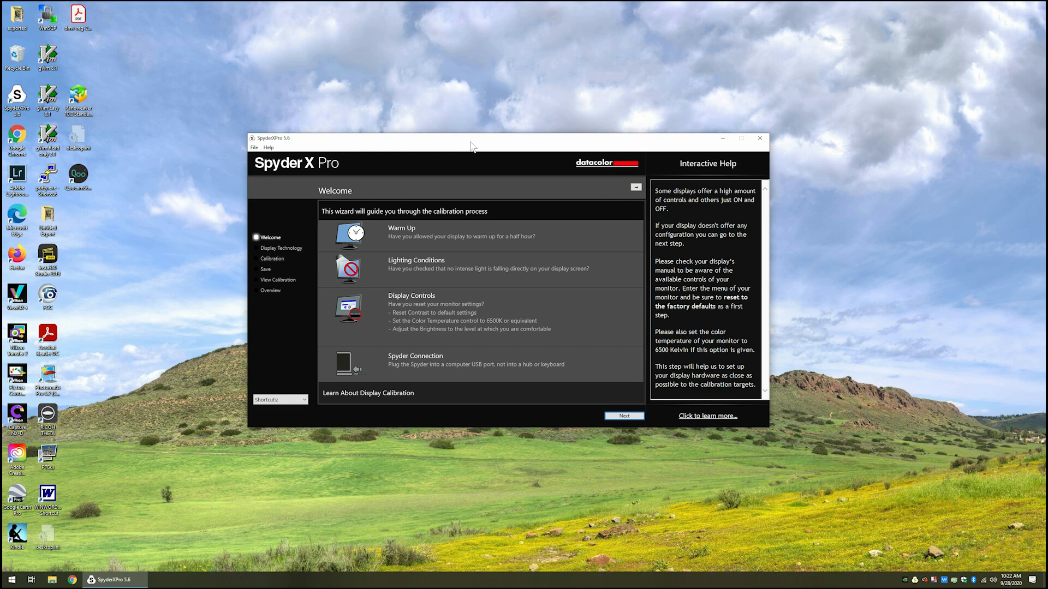
{"action": "mouse_move", "coordinate": [470, 213]}
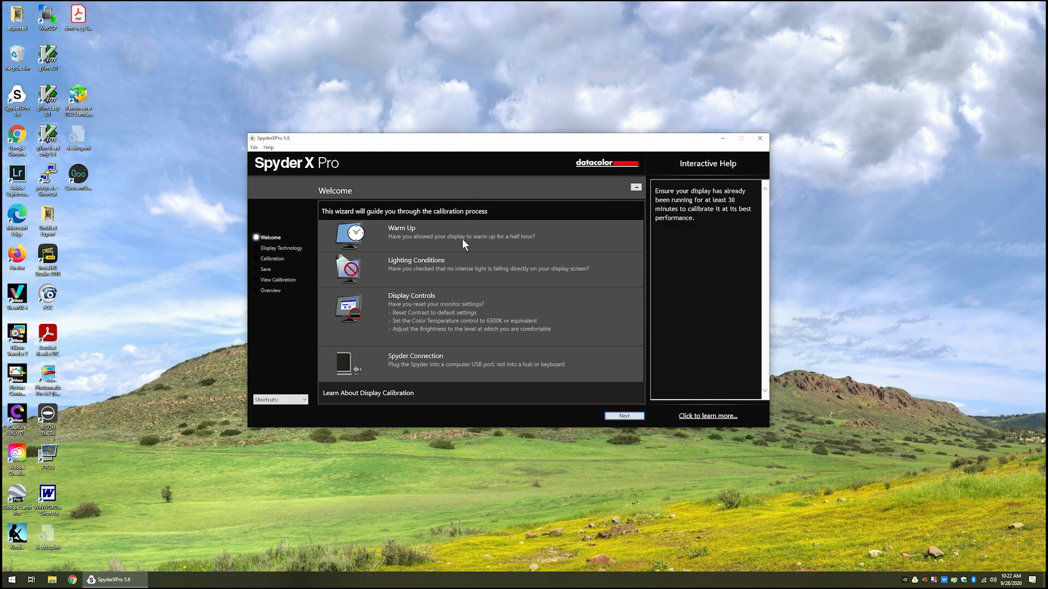
{"action": "mouse_move", "coordinate": [464, 264]}
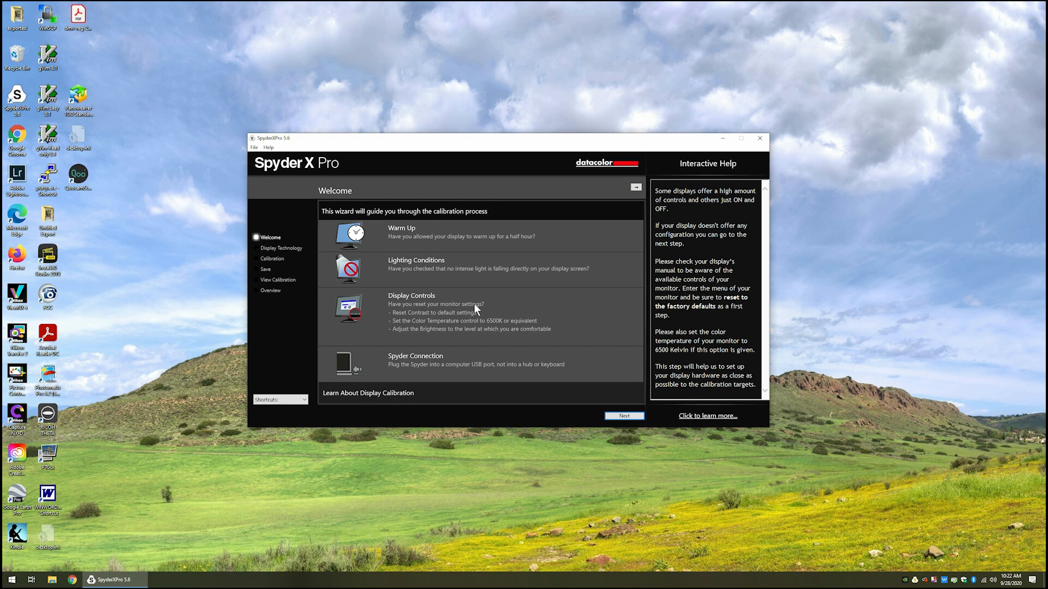
{"action": "mouse_move", "coordinate": [591, 330]}
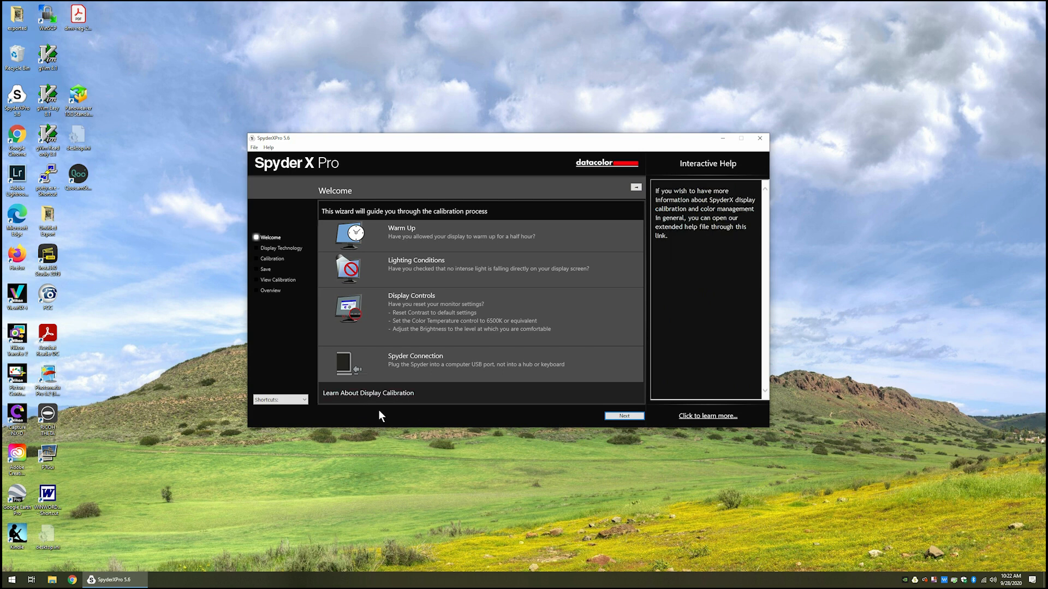
{"action": "mouse_move", "coordinate": [623, 416]}
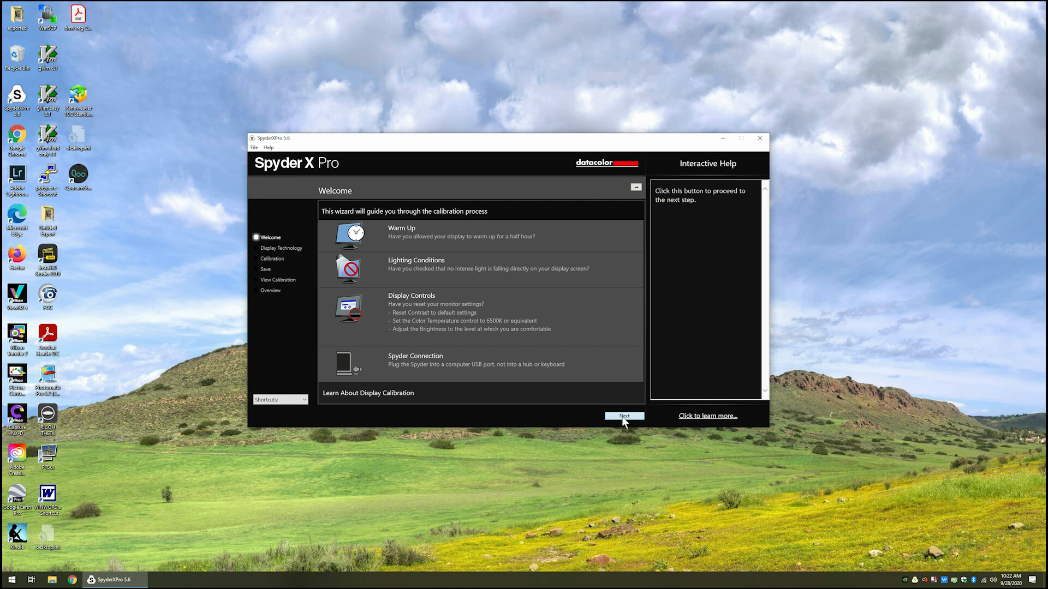
Step: Advance to the Display Technology step and review the backlight types, keeping General
{"action": "left_click", "coordinate": [623, 416]}
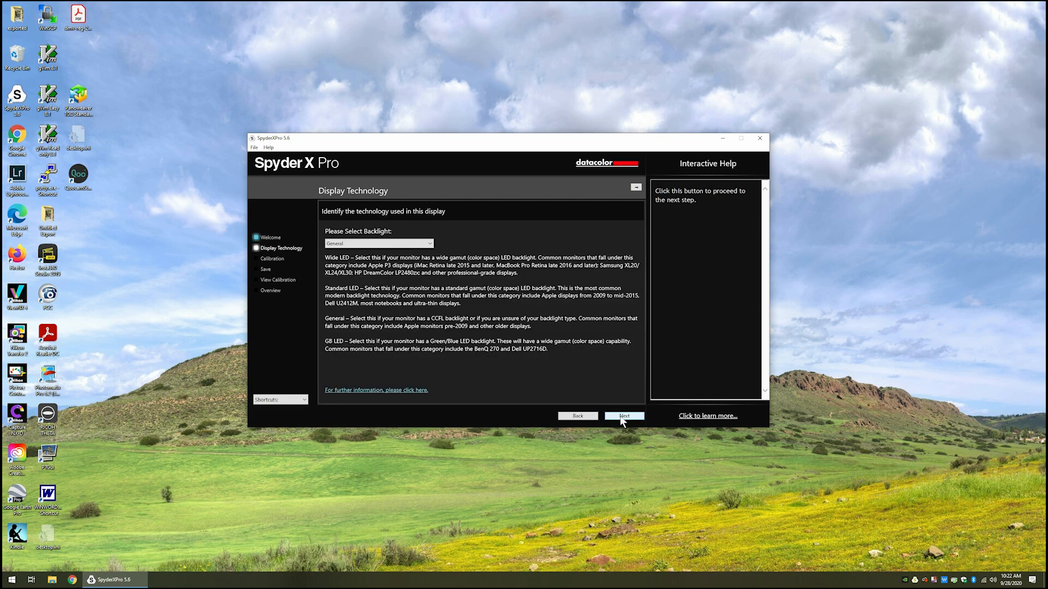
{"action": "mouse_move", "coordinate": [505, 413]}
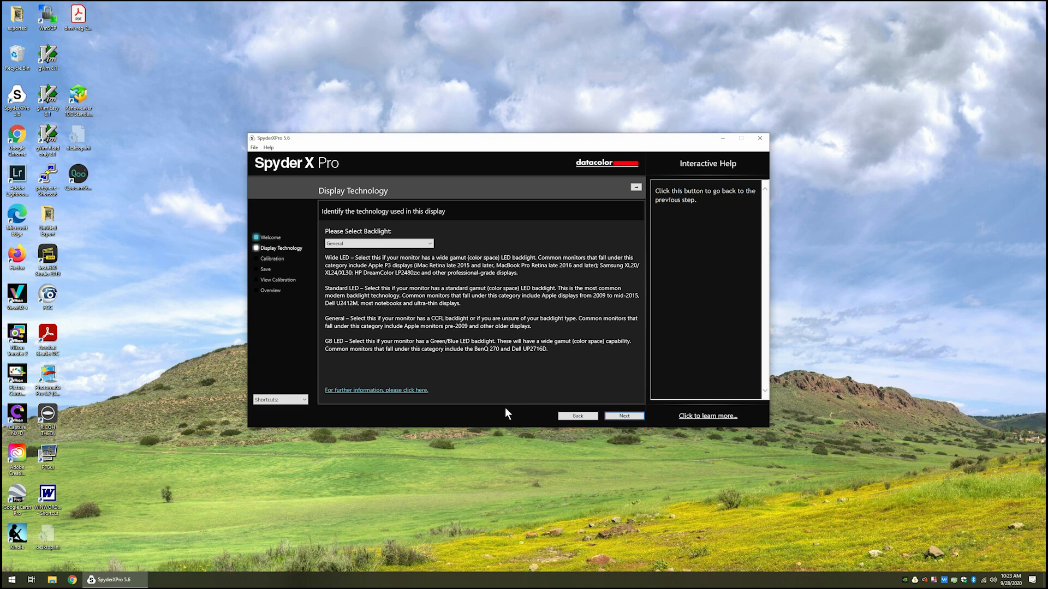
{"action": "mouse_move", "coordinate": [505, 402]}
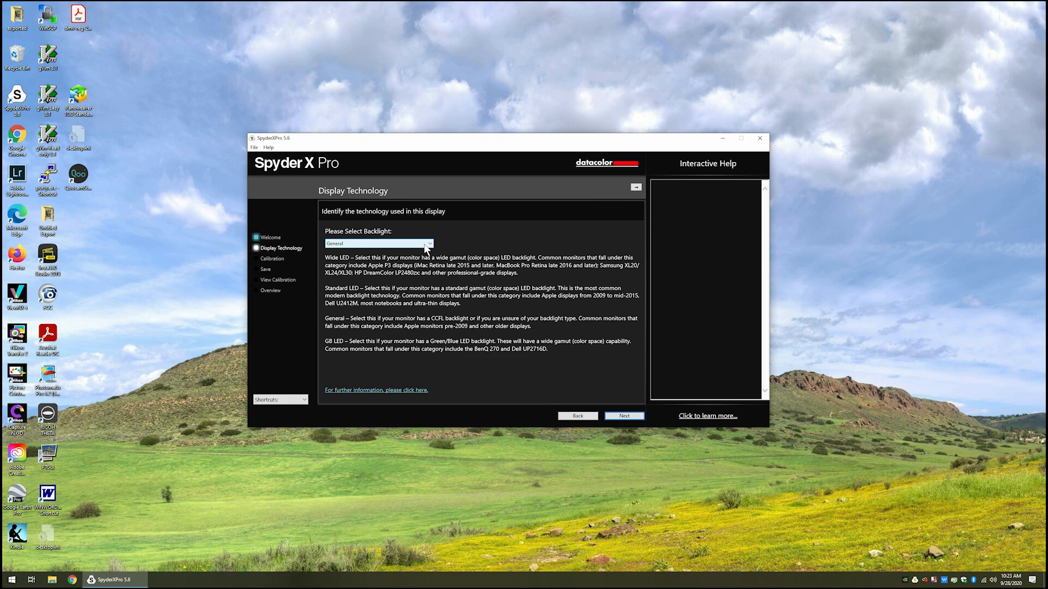
{"action": "left_click", "coordinate": [379, 244]}
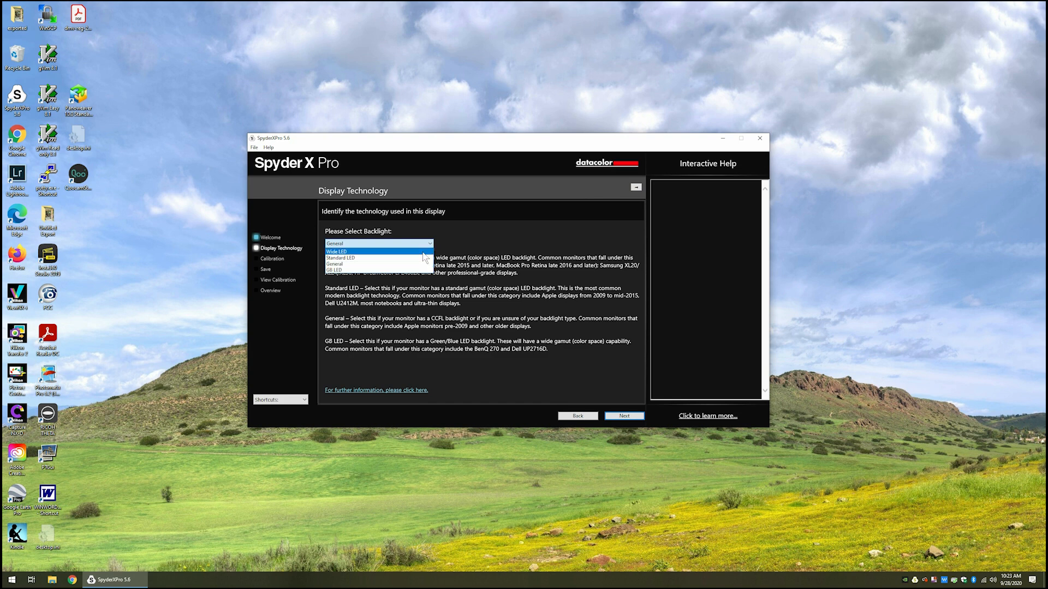
{"action": "mouse_move", "coordinate": [407, 266]}
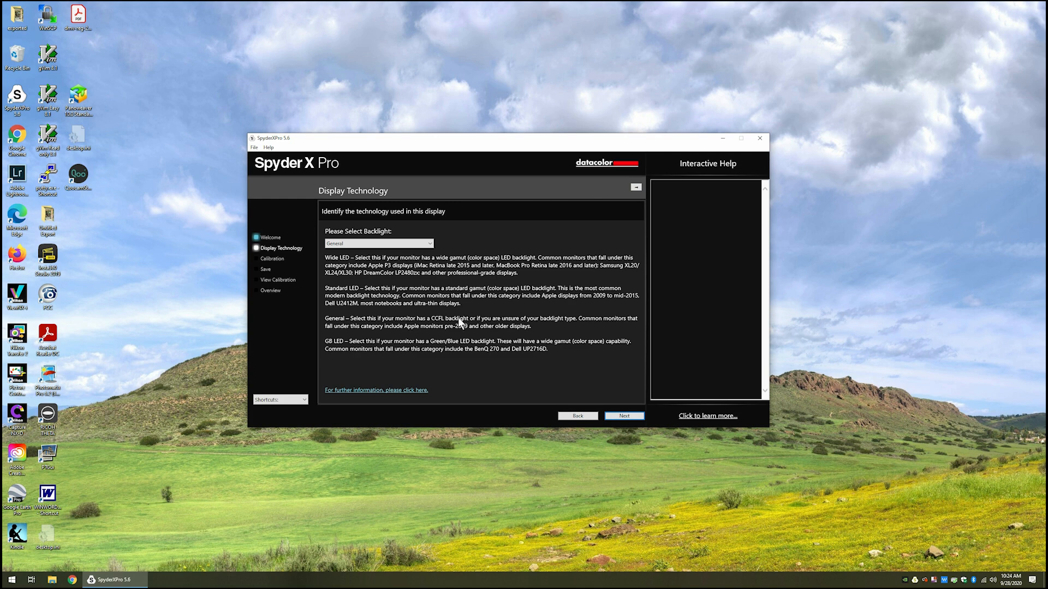
{"action": "mouse_move", "coordinate": [625, 416]}
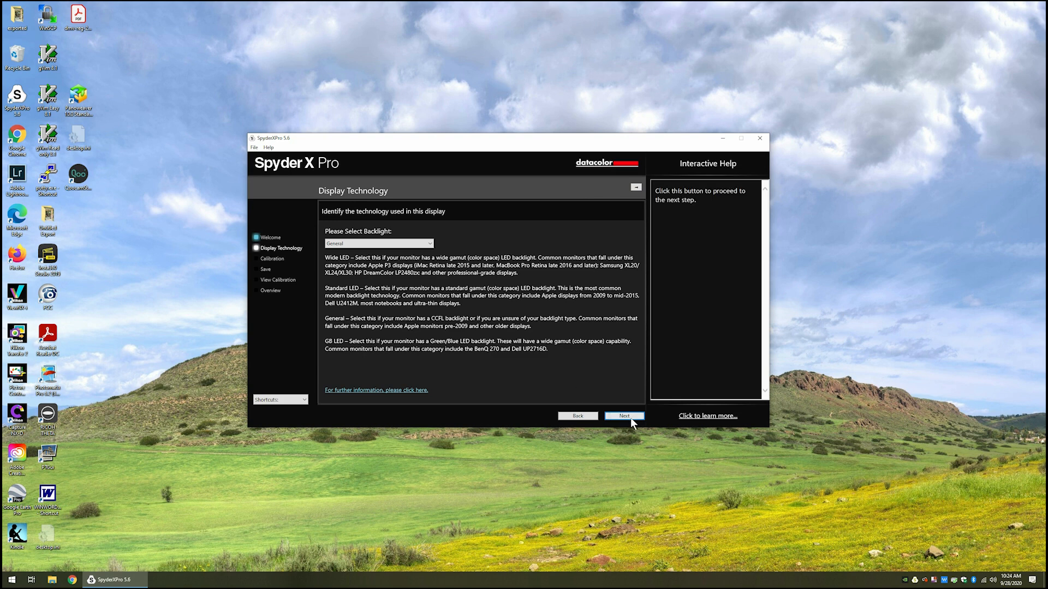
Step: Continue past Display Technology to the Calibration Settings step with ReCAL, CheckCAL and FullCAL
{"action": "left_click", "coordinate": [623, 416]}
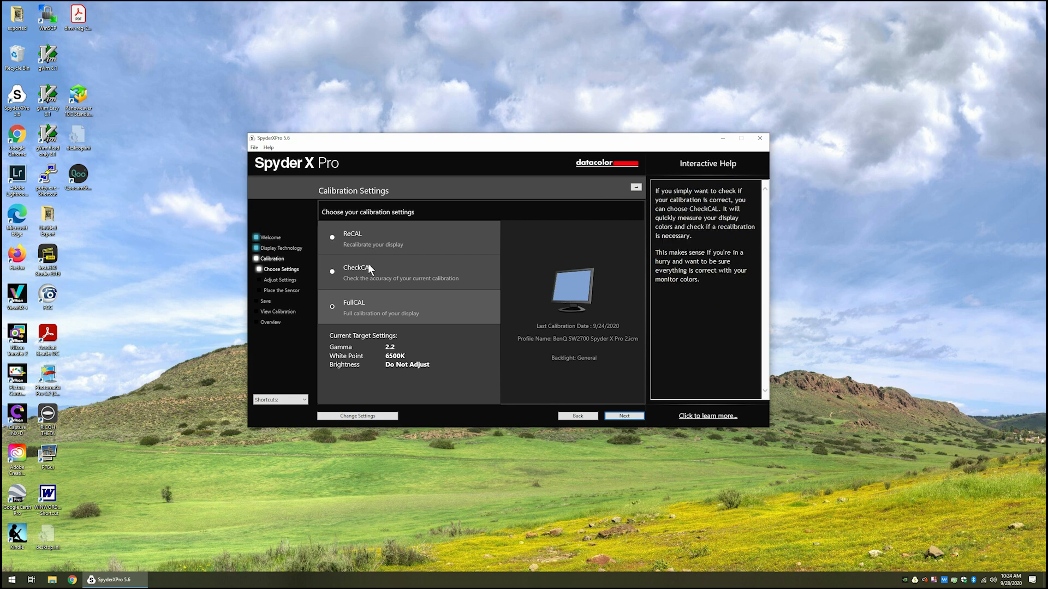
{"action": "mouse_move", "coordinate": [369, 286]}
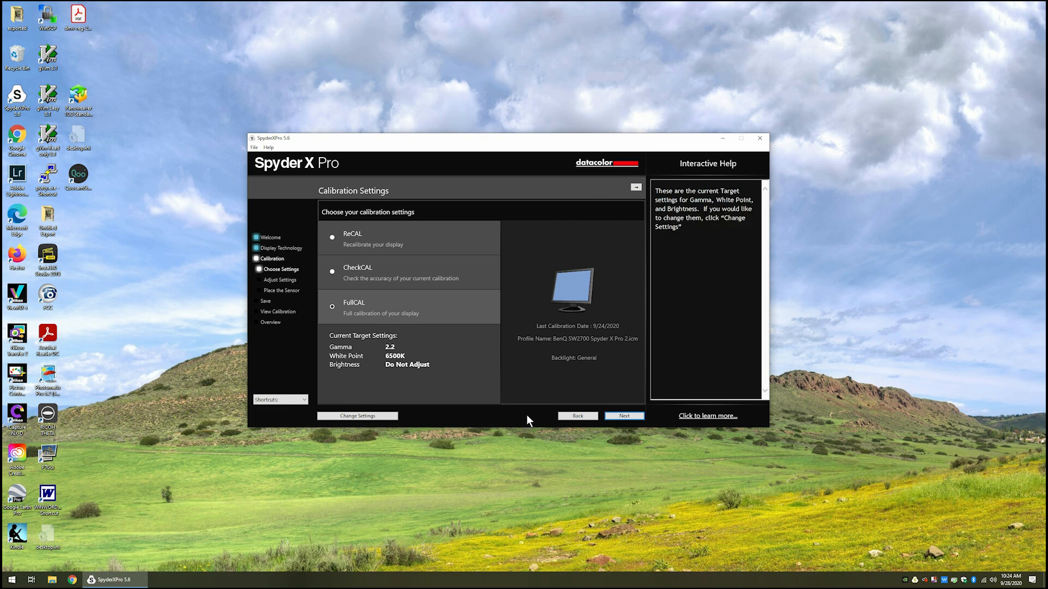
{"action": "mouse_move", "coordinate": [551, 419]}
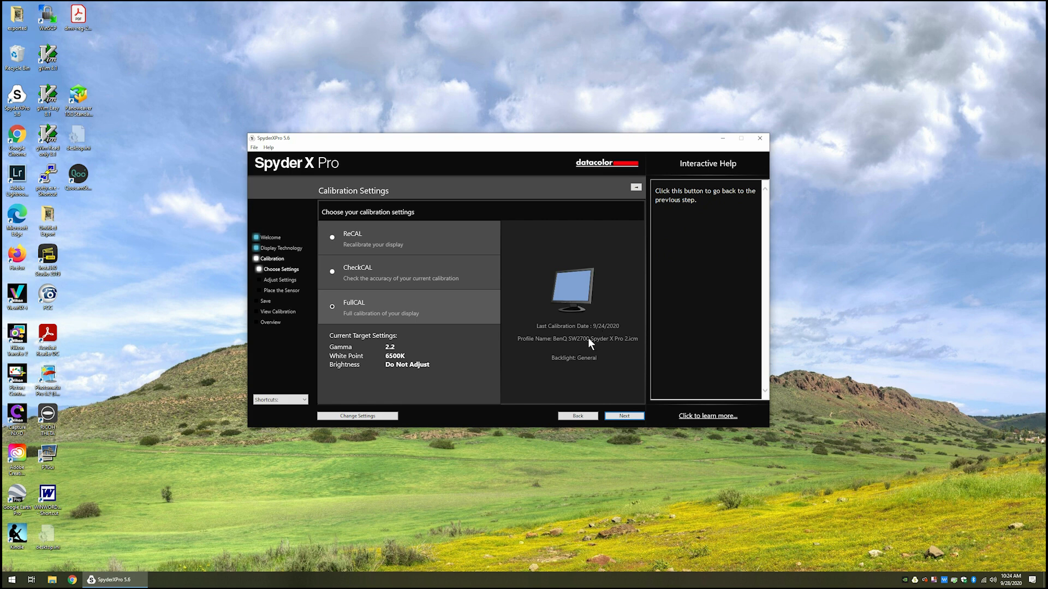
{"action": "mouse_move", "coordinate": [626, 348]}
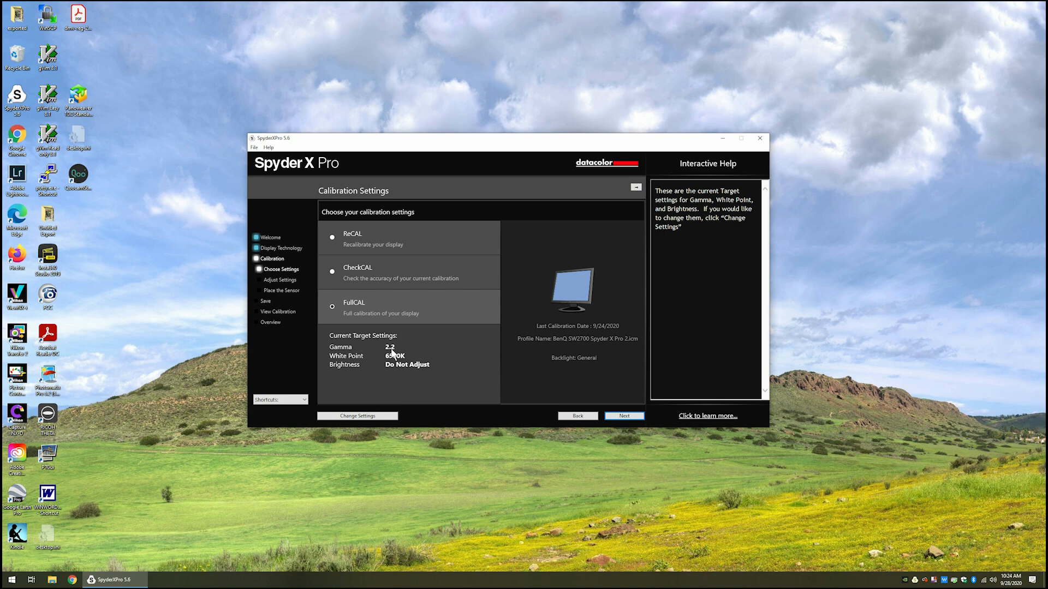
{"action": "mouse_move", "coordinate": [404, 360]}
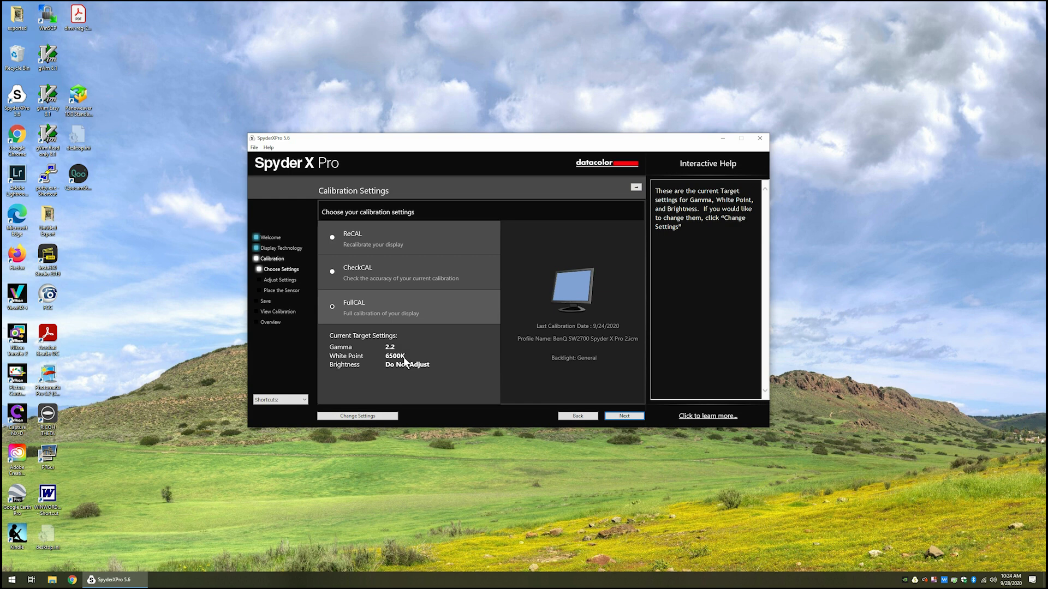
{"action": "mouse_move", "coordinate": [395, 362]}
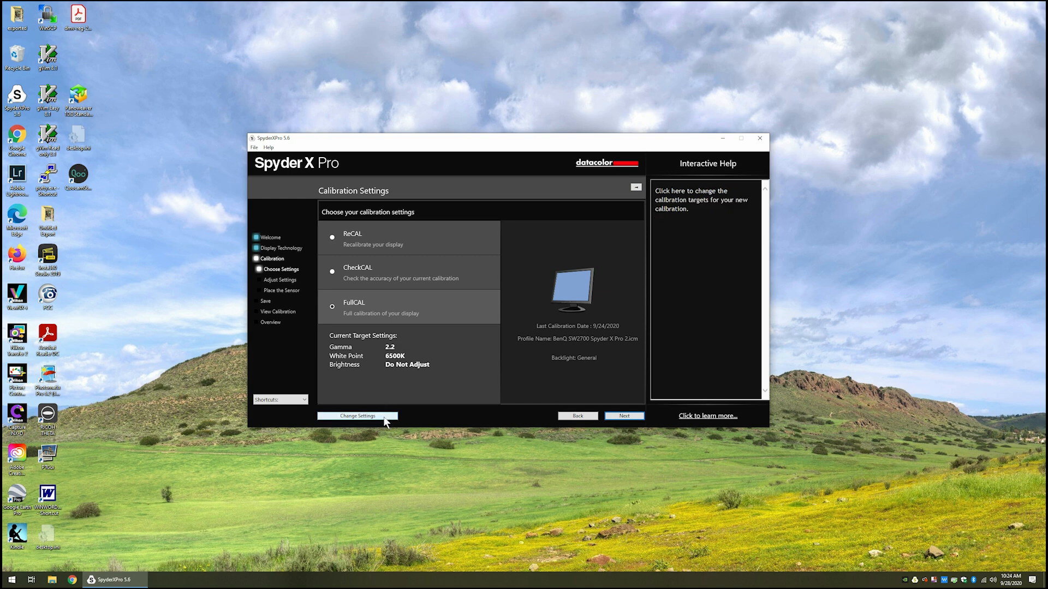
Step: Show the FullCAL targets: gamma 2.2, 6500K white point, brightness unadjusted, room light off
{"action": "left_click", "coordinate": [358, 416]}
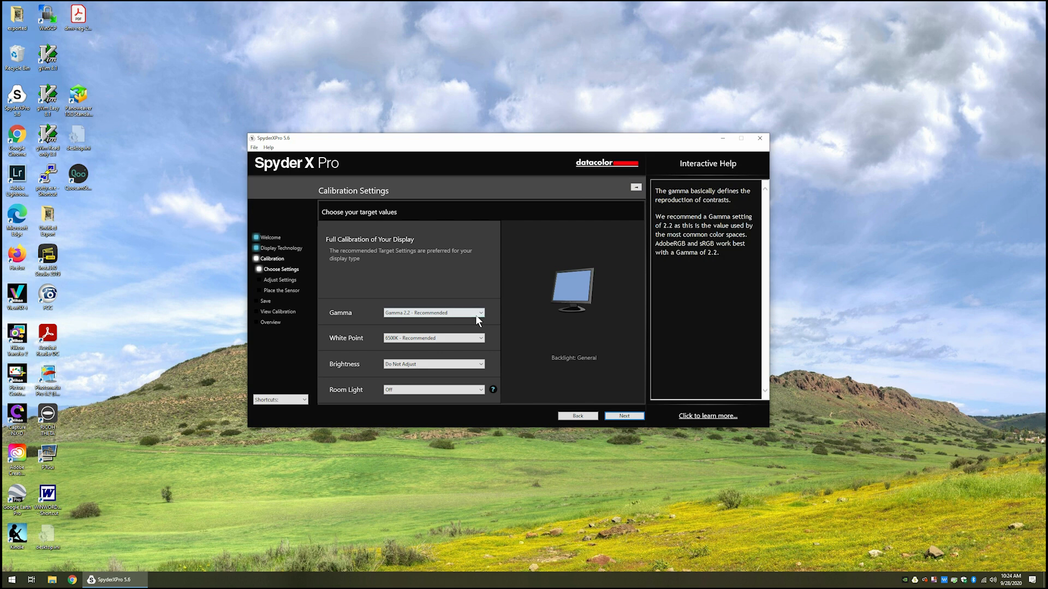
{"action": "left_click", "coordinate": [433, 313]}
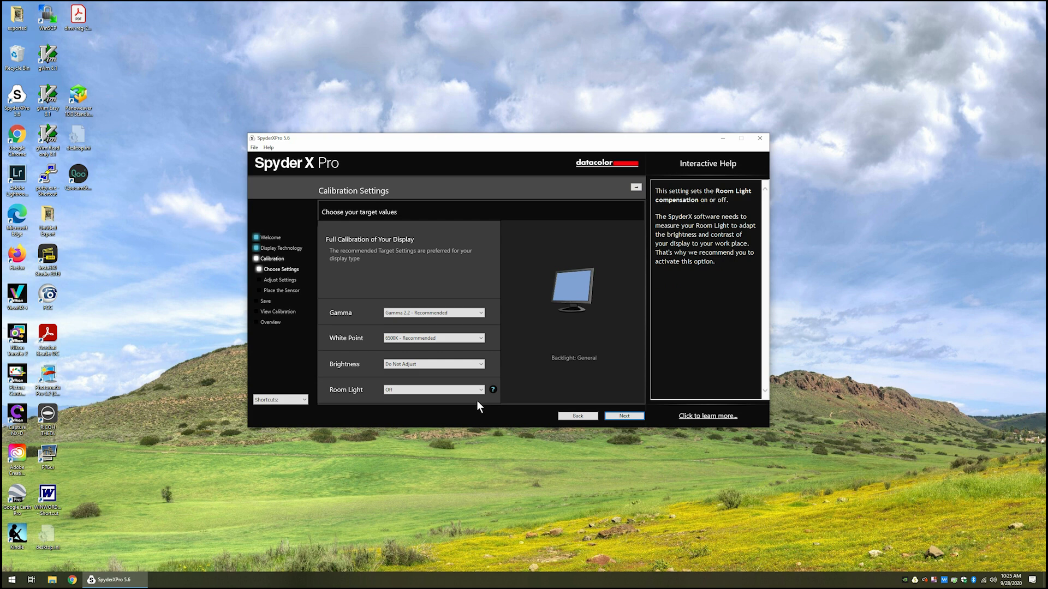
{"action": "mouse_move", "coordinate": [482, 407]}
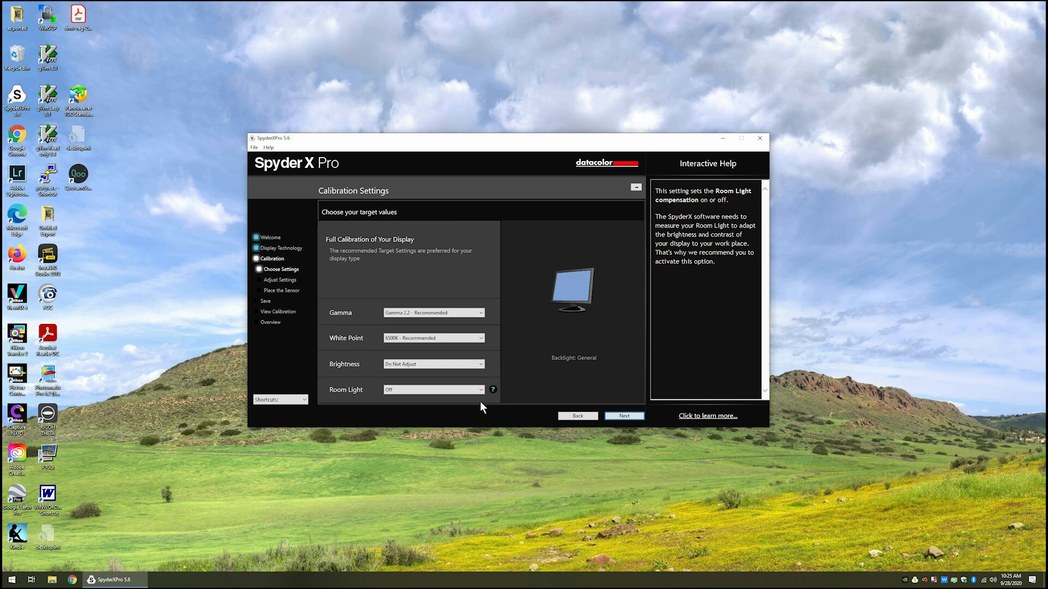
Step: Accept the targets and move on to the Adjust Color Temperature Preset step for 6500K
{"action": "left_click", "coordinate": [577, 416]}
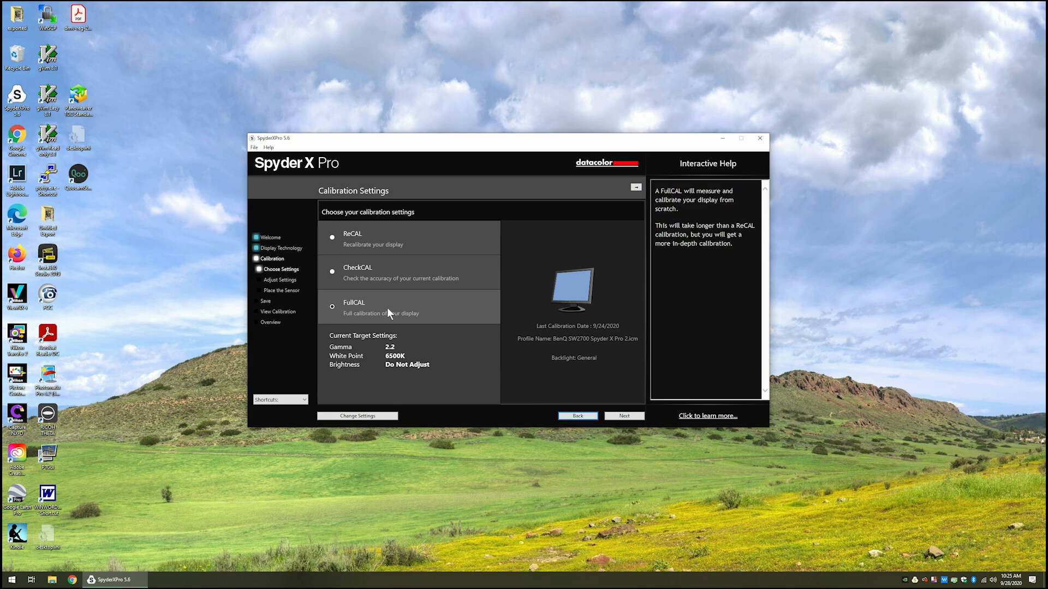
{"action": "mouse_move", "coordinate": [372, 315]}
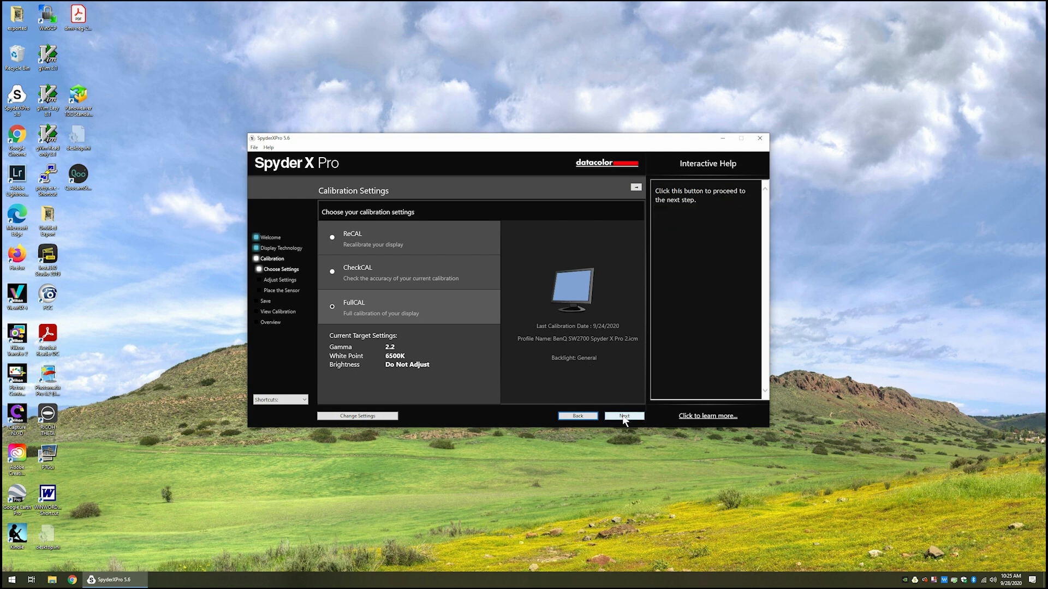
{"action": "left_click", "coordinate": [624, 416]}
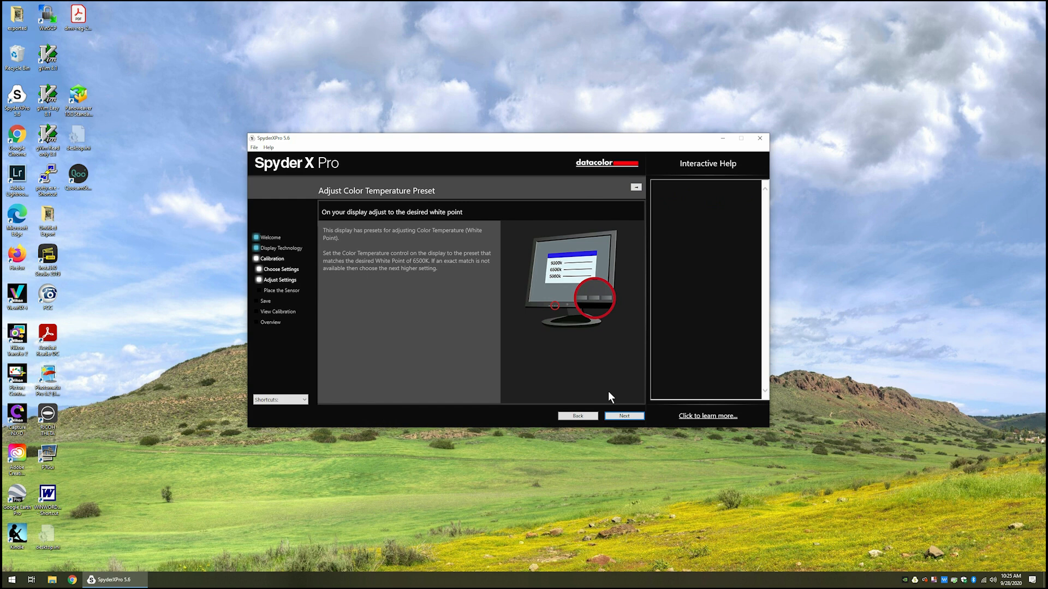
{"action": "mouse_move", "coordinate": [602, 366]}
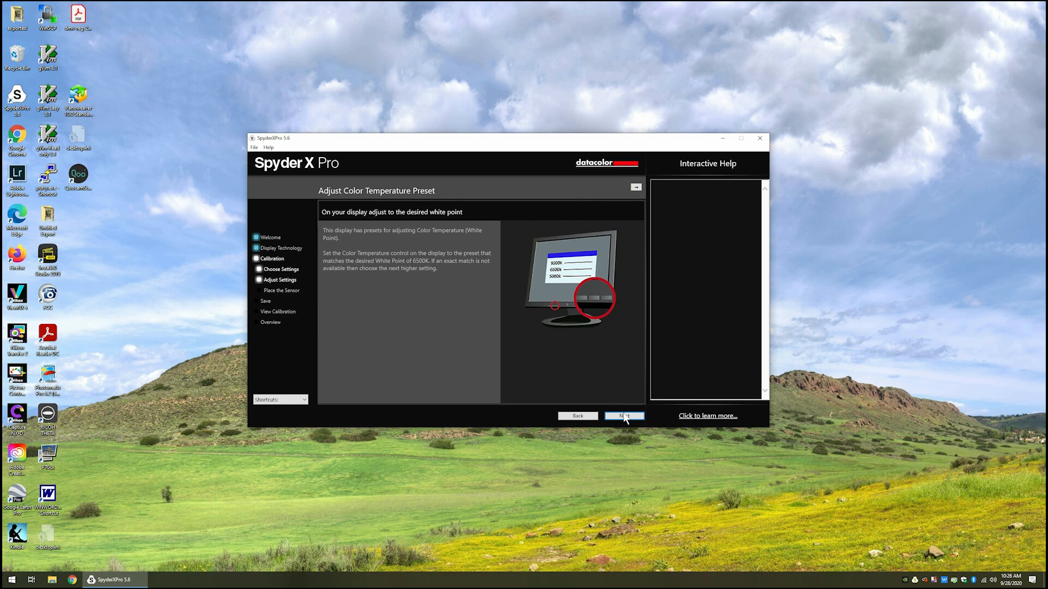
{"action": "left_click", "coordinate": [622, 416]}
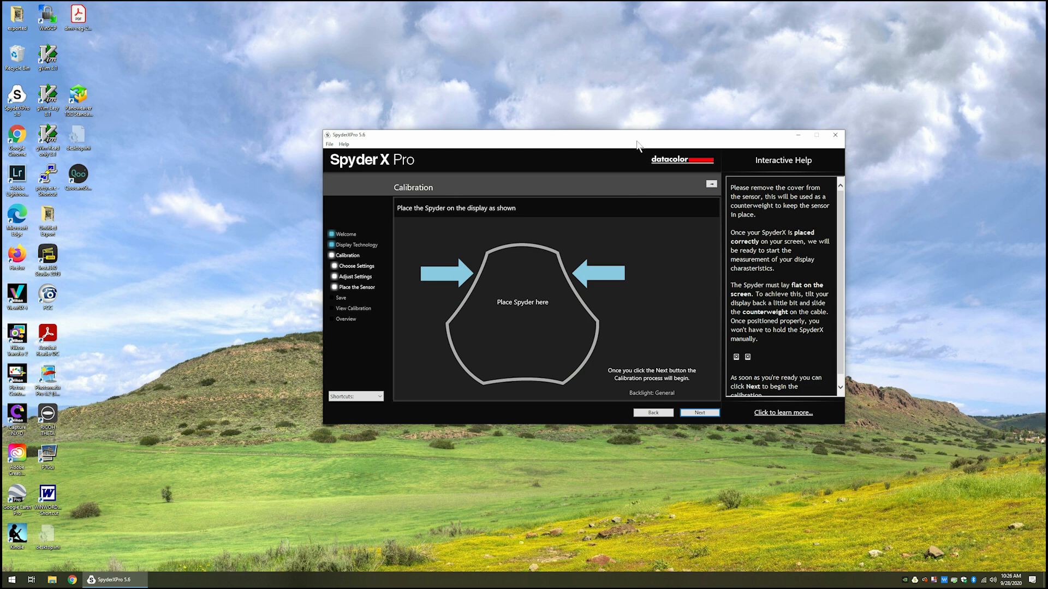
{"action": "mouse_move", "coordinate": [634, 144]}
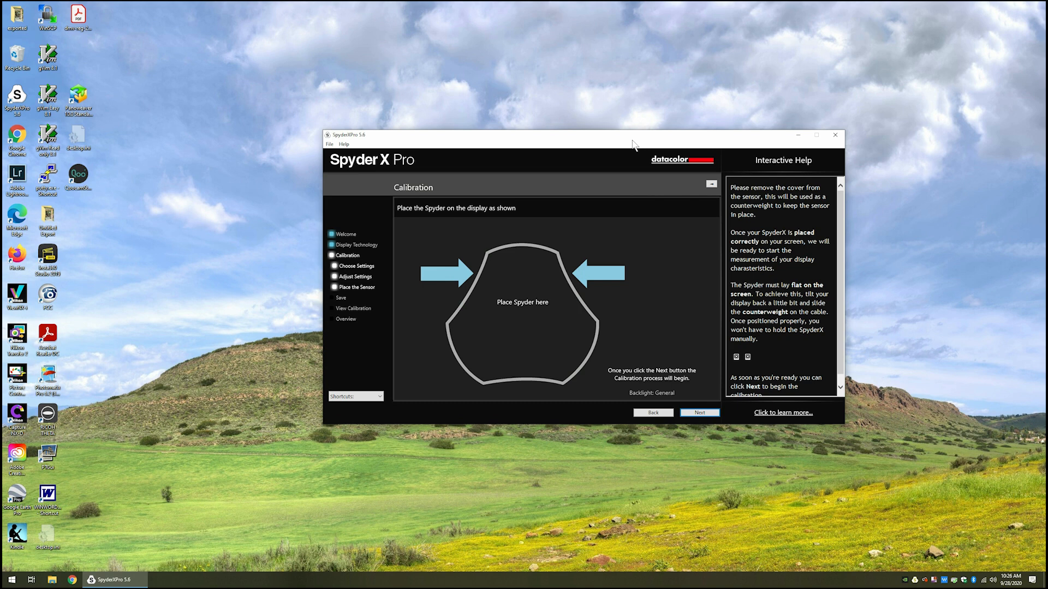
{"action": "mouse_move", "coordinate": [611, 261]}
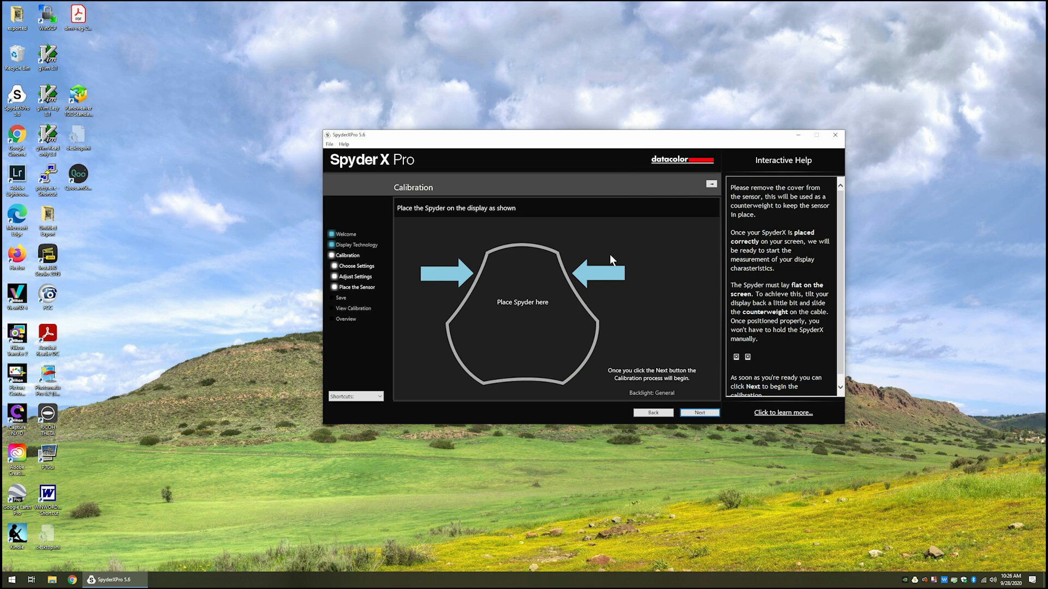
{"action": "mouse_move", "coordinate": [632, 355]}
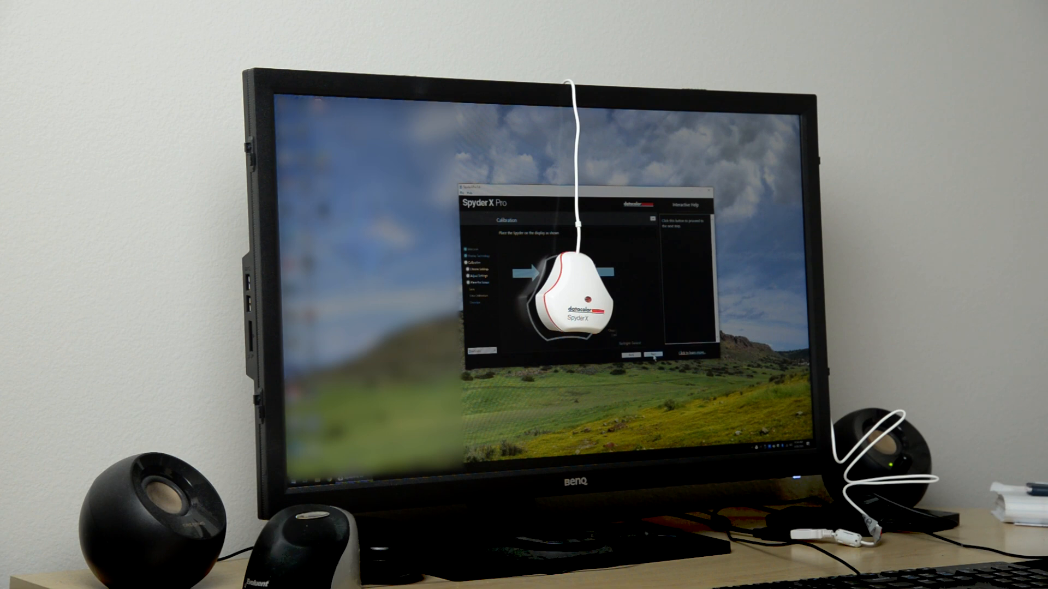
{"action": "left_click", "coordinate": [648, 354]}
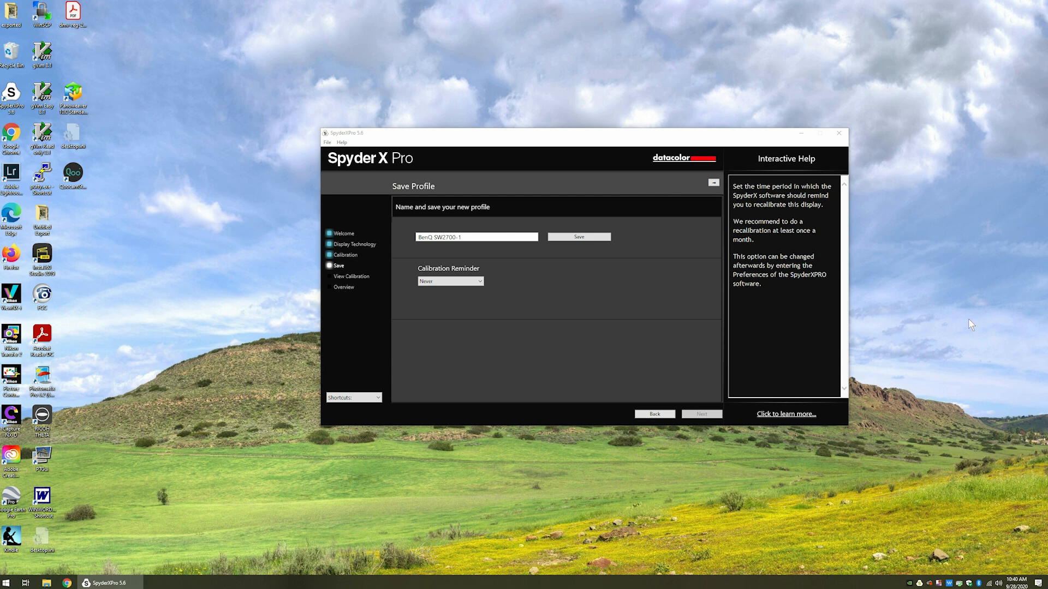
{"action": "mouse_move", "coordinate": [519, 247]}
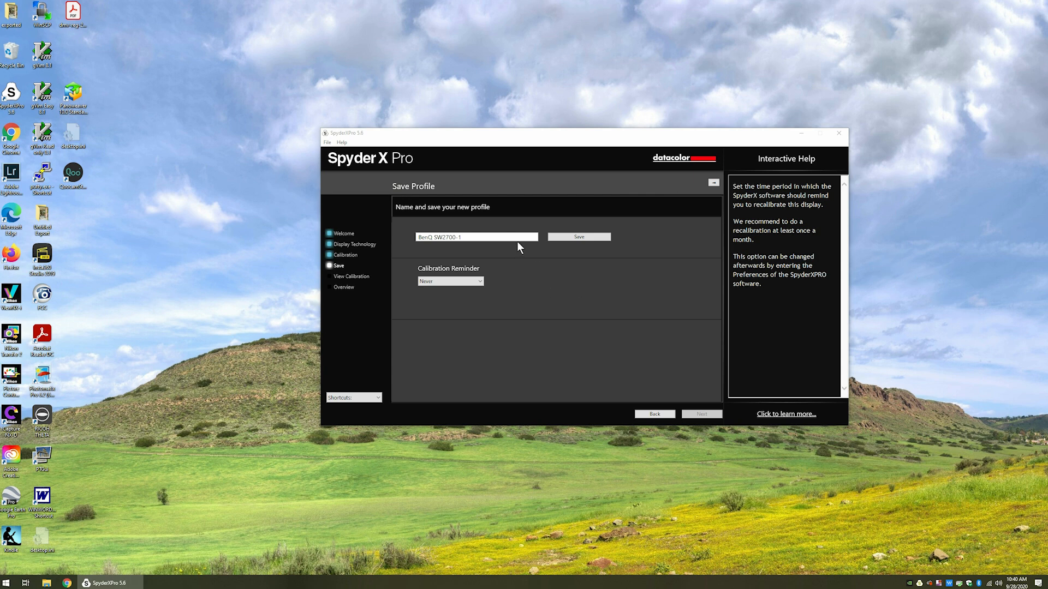
Step: Rename the profile to 'BenQ SW2700-1 Rev 3' and save it
{"action": "left_click", "coordinate": [476, 237]}
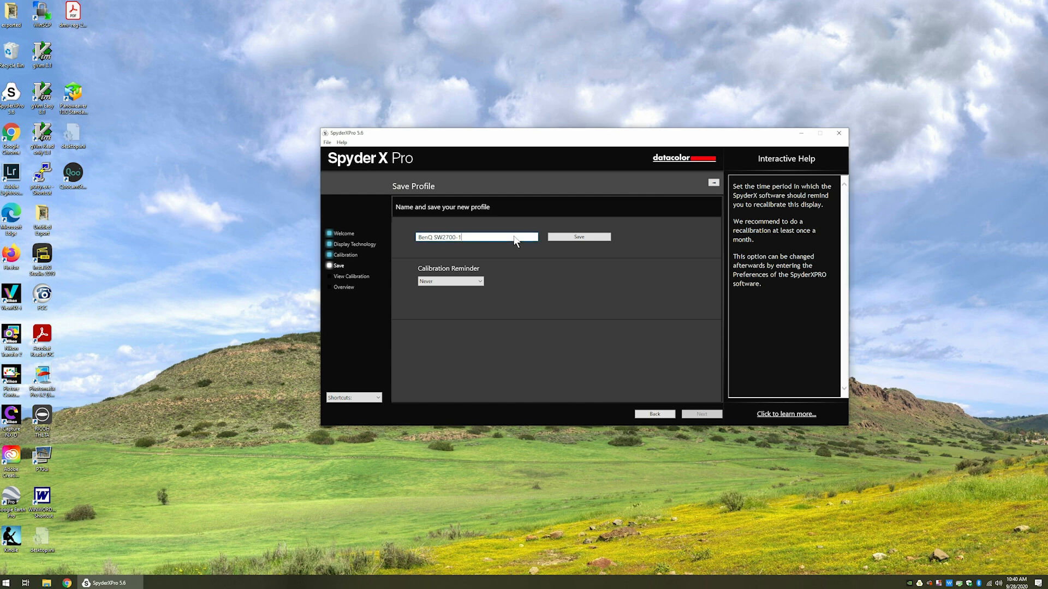
{"action": "type", "text": "Rev"}
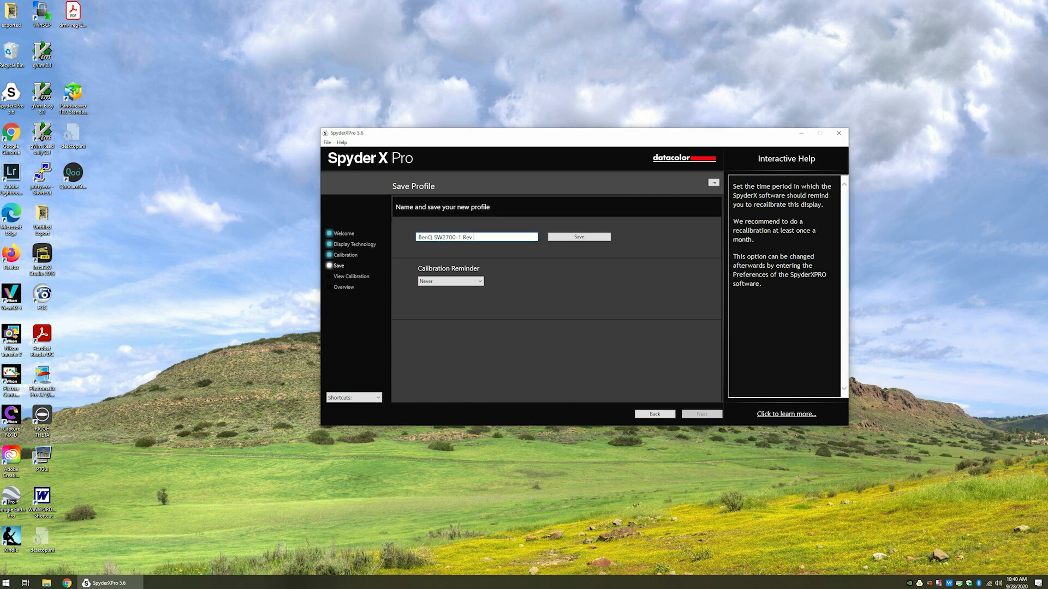
{"action": "type", "text": "3"}
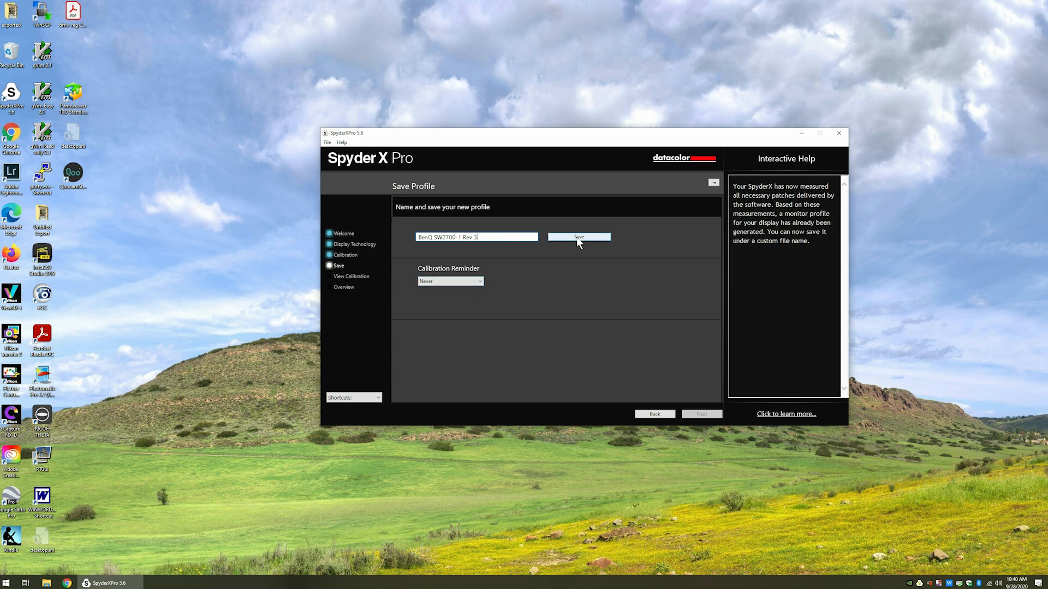
{"action": "left_click", "coordinate": [578, 237]}
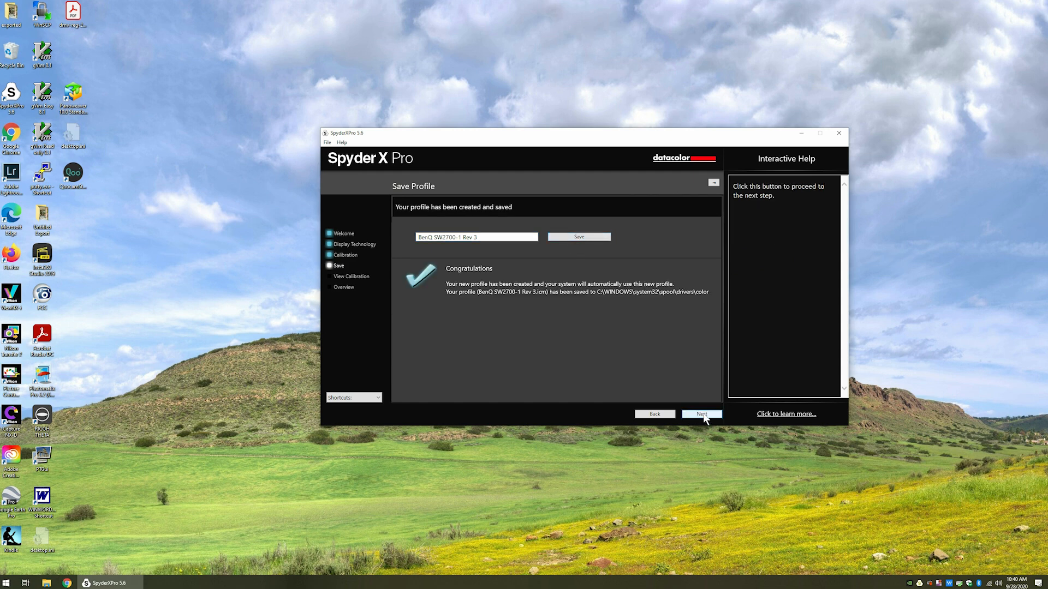
Step: In SpyderProof toggle between uncalibrated and calibrated views, then bring up the SpyderUtility tray menu
{"action": "left_click", "coordinate": [701, 415]}
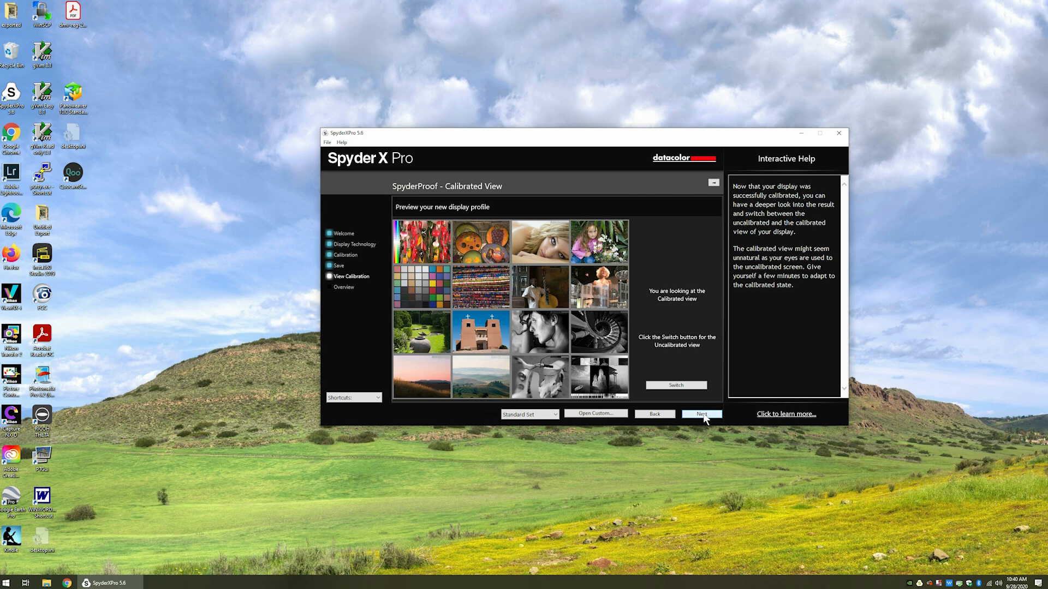
{"action": "mouse_move", "coordinate": [674, 385]}
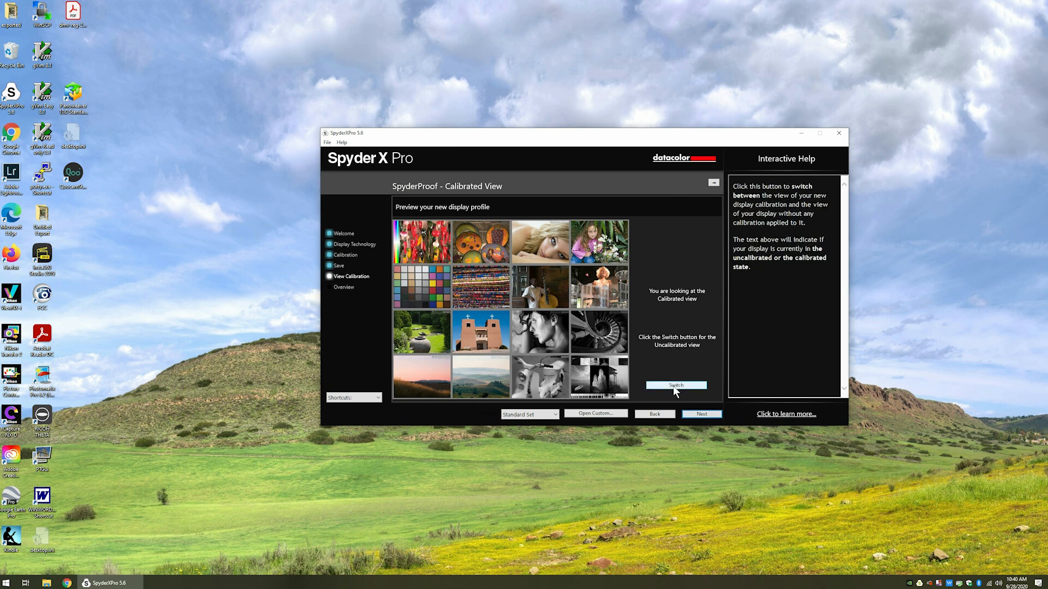
{"action": "left_click", "coordinate": [674, 385]}
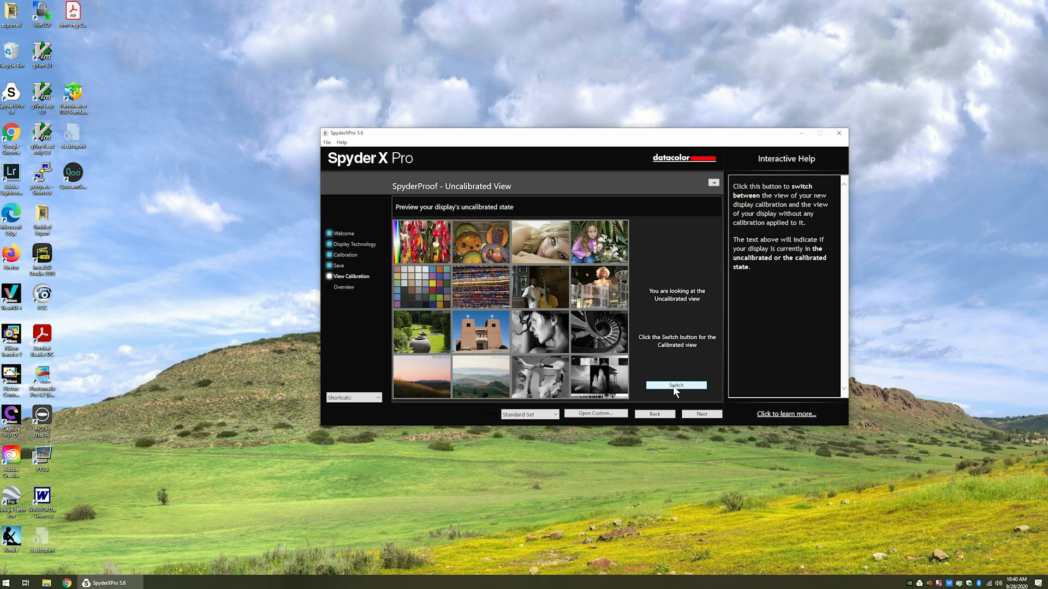
{"action": "left_click", "coordinate": [675, 385]}
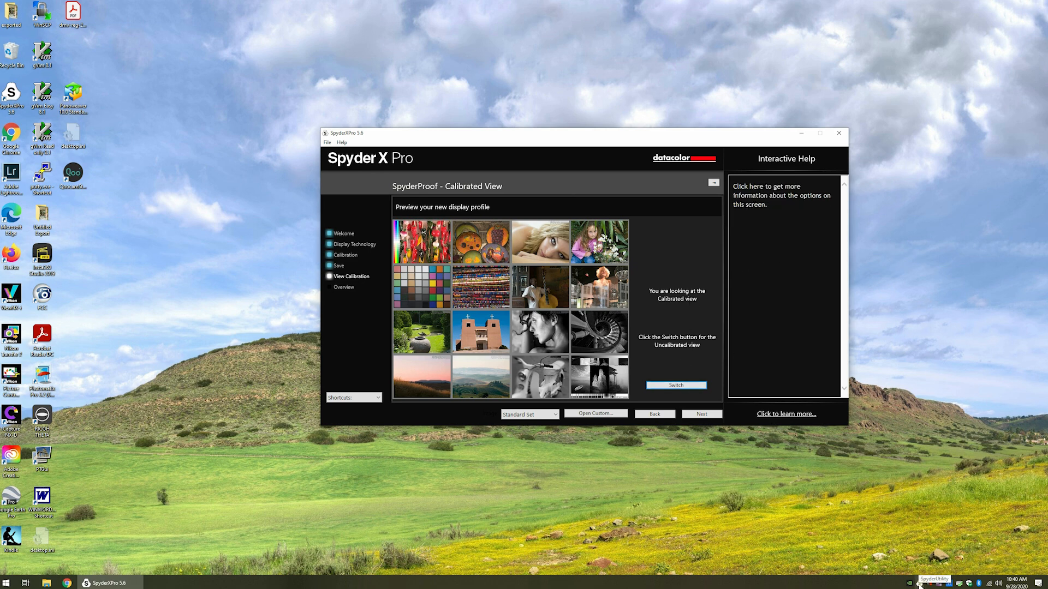
{"action": "left_click", "coordinate": [936, 583]}
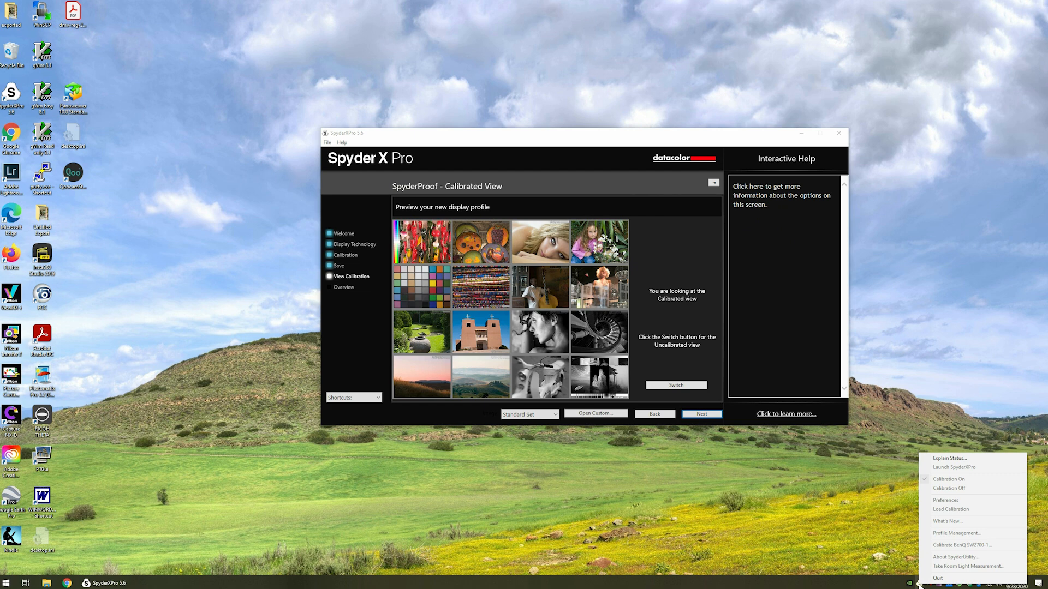
{"action": "mouse_move", "coordinate": [717, 153]}
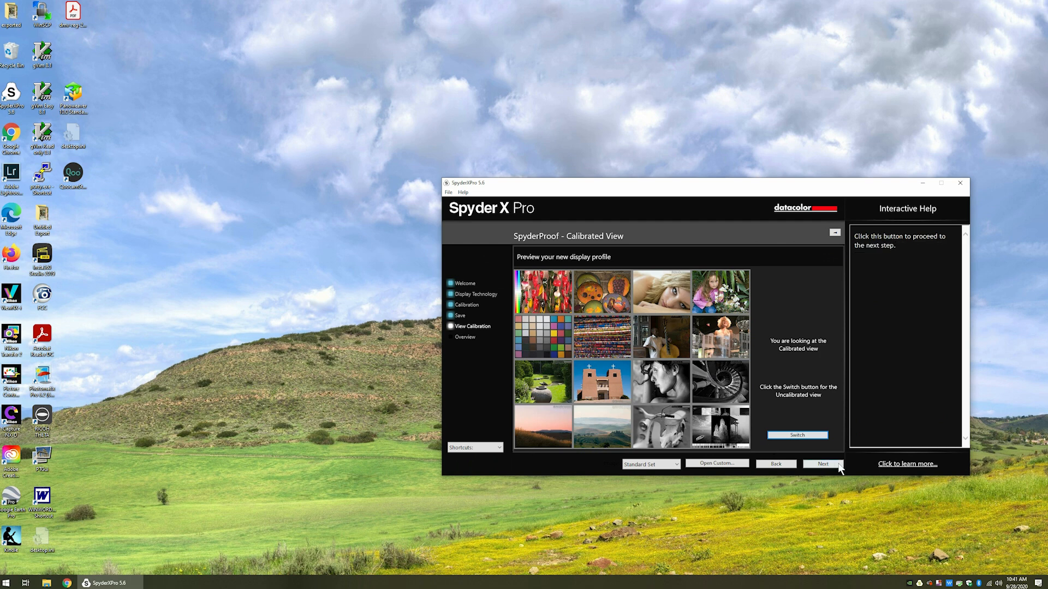
Step: Show the Profile Overview graphing 100% sRGB gamut and shift the window left
{"action": "left_click", "coordinate": [823, 464]}
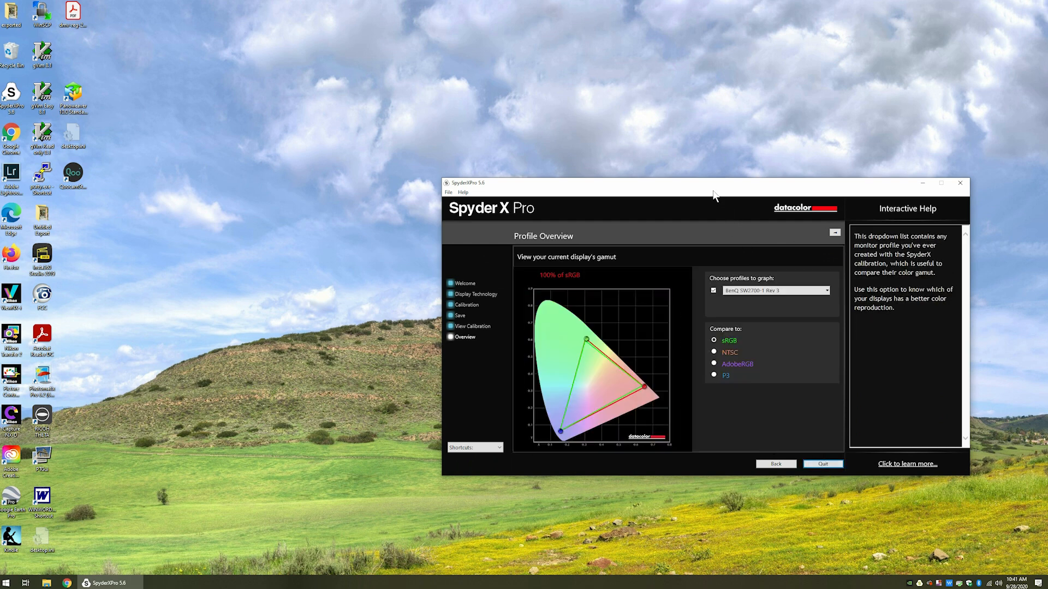
{"action": "left_click_drag", "start_coordinate": [715, 194], "coordinate": [529, 144]}
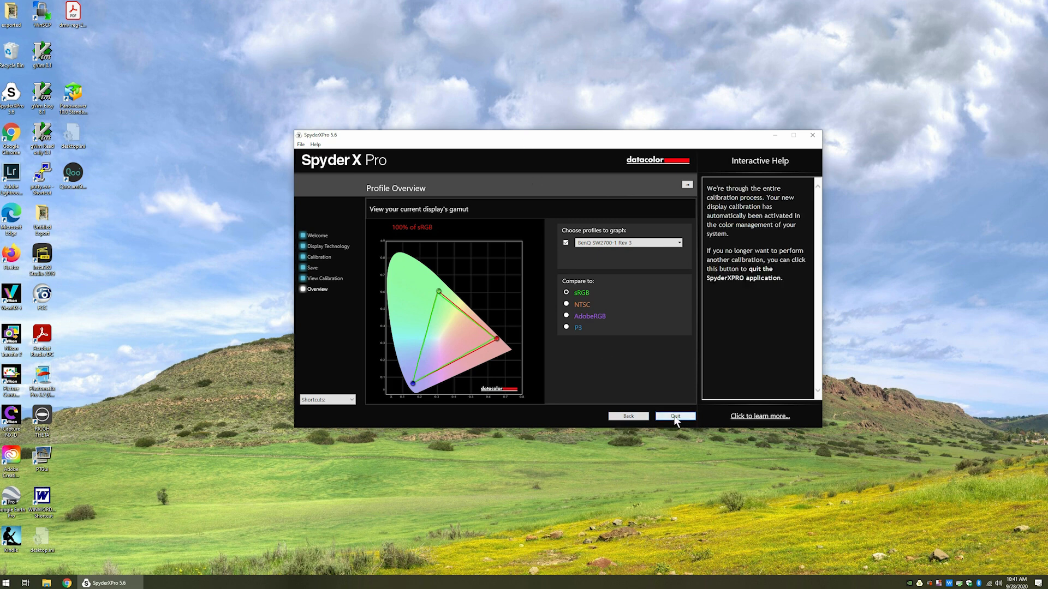
Step: Quit Spyder X Pro, leaving the Windows desktop clear
{"action": "left_click", "coordinate": [674, 416]}
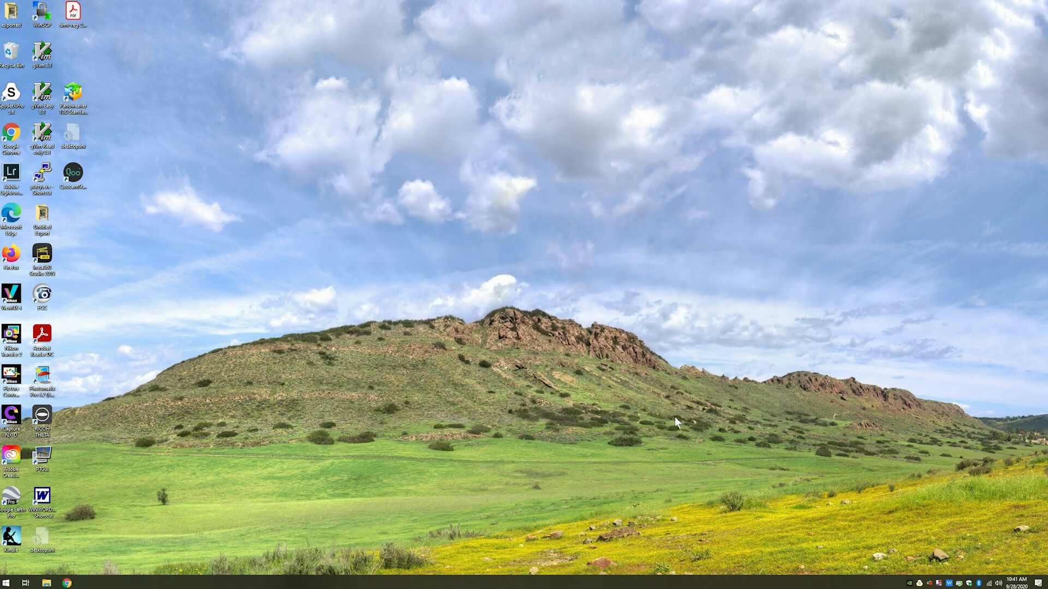
{"action": "mouse_move", "coordinate": [898, 438]}
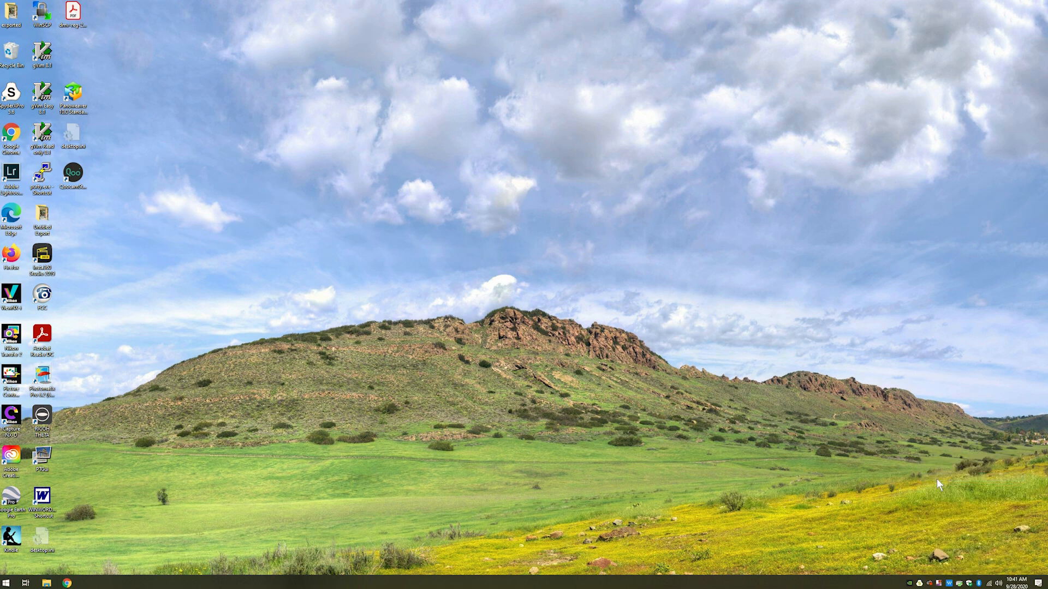
{"action": "mouse_move", "coordinate": [922, 571]}
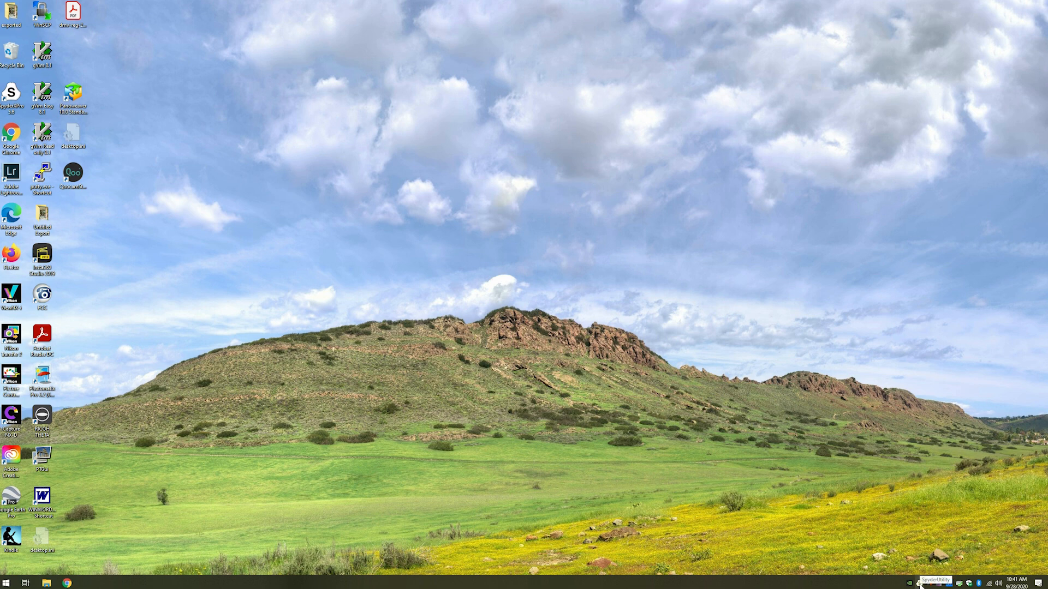
{"action": "mouse_move", "coordinate": [941, 494]}
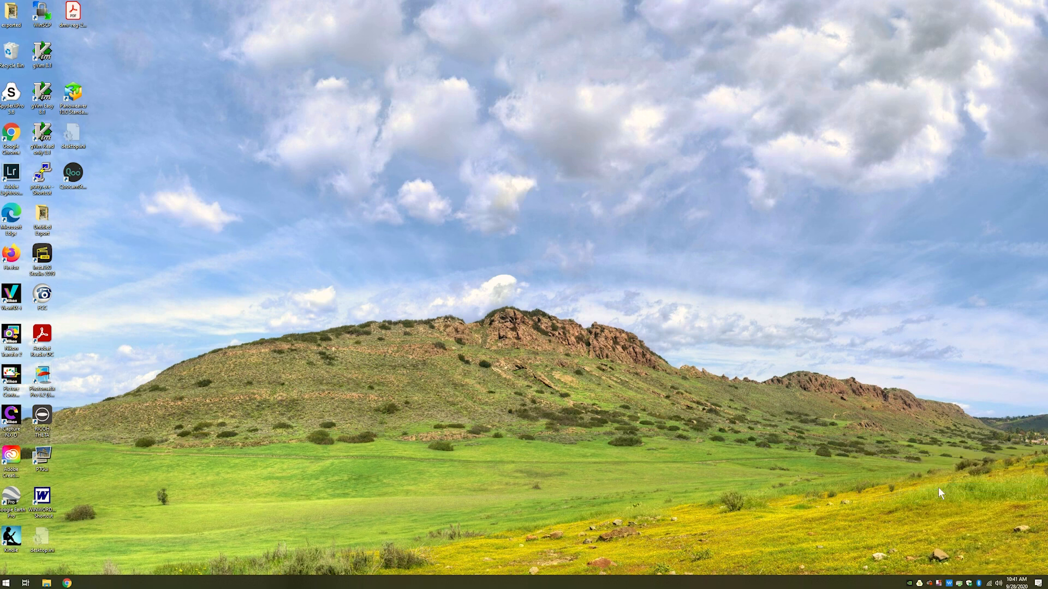
{"action": "mouse_move", "coordinate": [940, 519]}
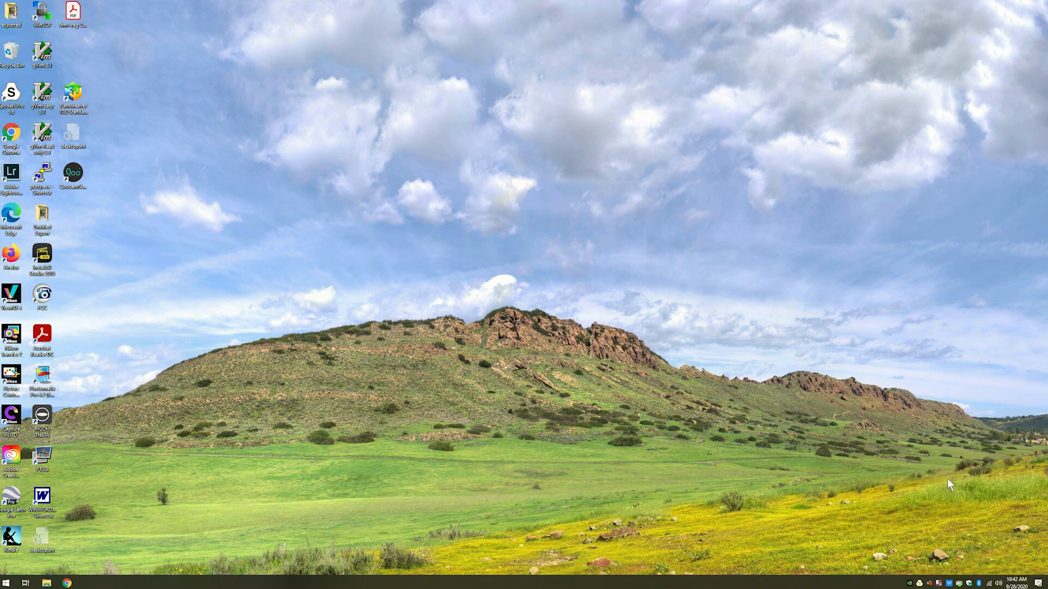
{"action": "mouse_move", "coordinate": [928, 573]}
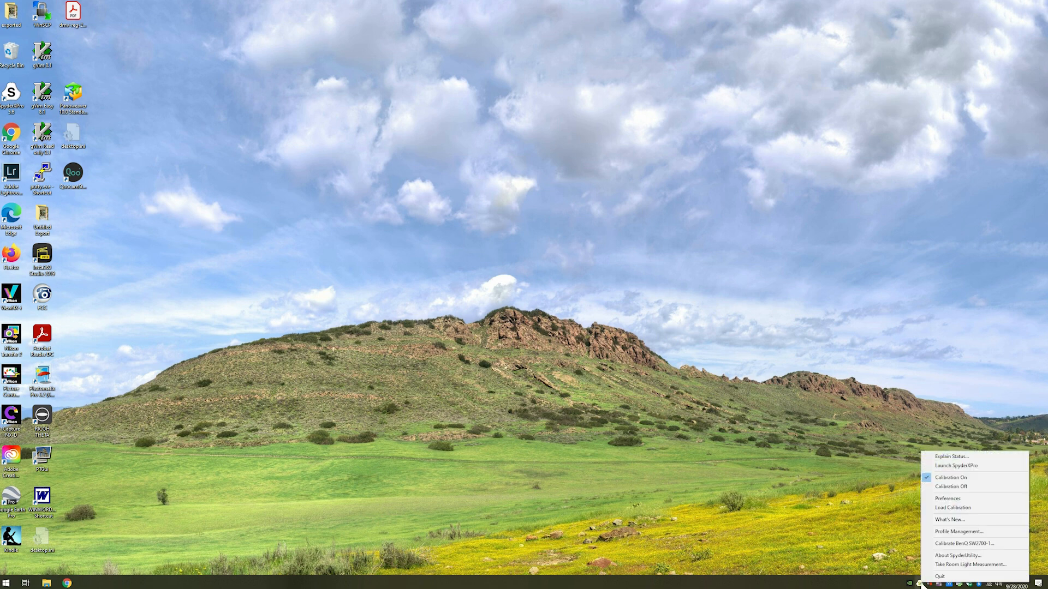
{"action": "mouse_move", "coordinate": [955, 466]}
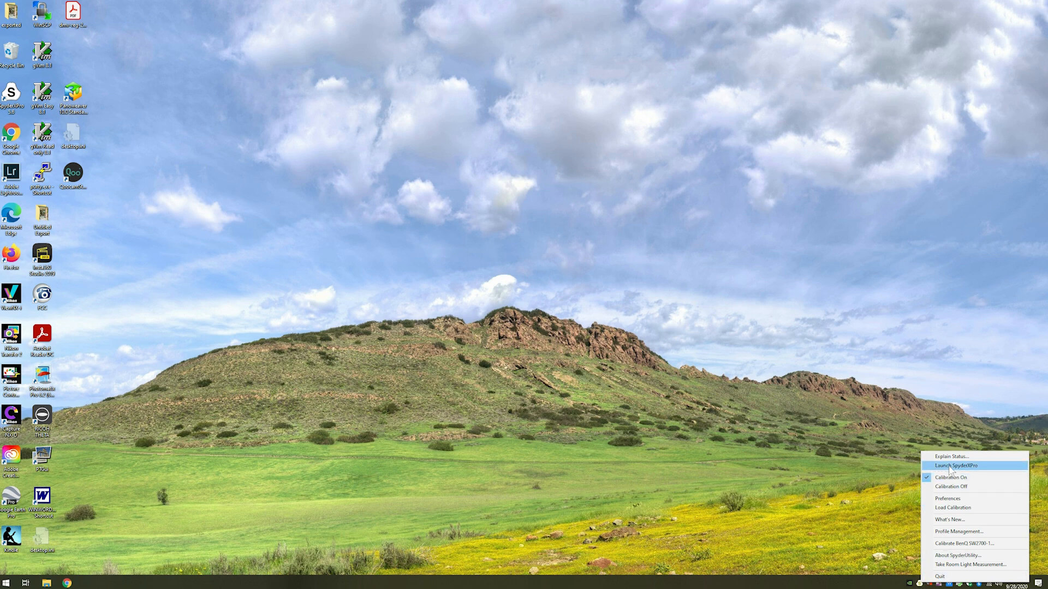
Step: Relaunch SpyderXPro from the SpyderUtility tray menu and dismiss its welcome note
{"action": "left_click", "coordinate": [952, 466]}
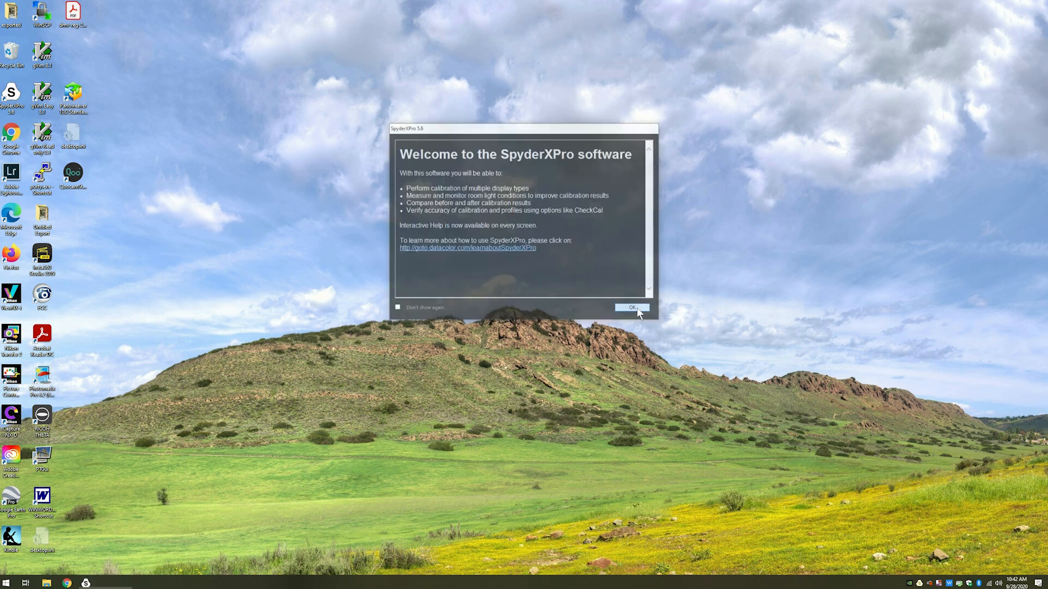
{"action": "left_click", "coordinate": [631, 307]}
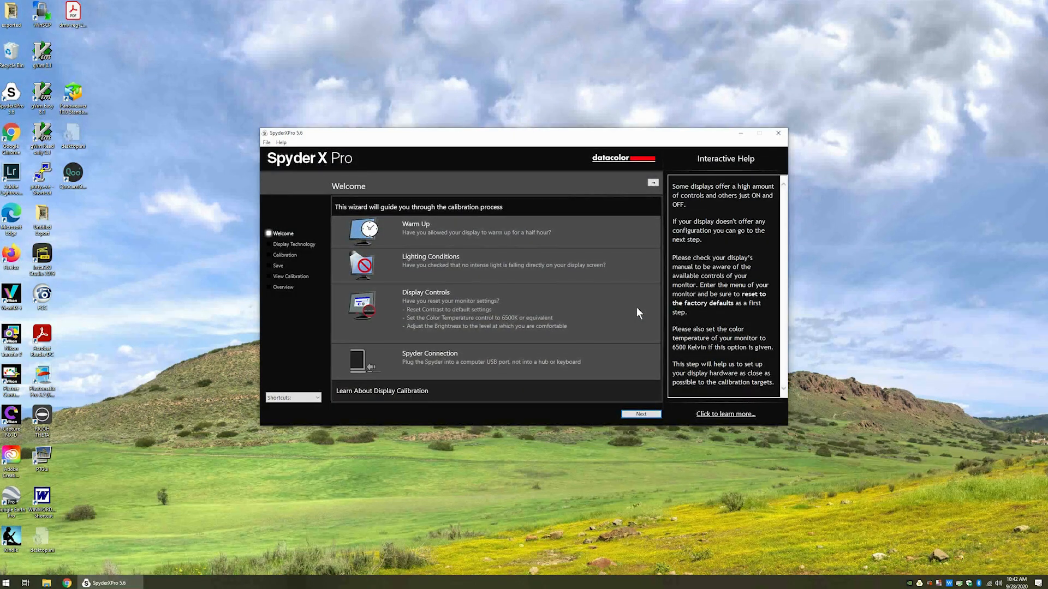
{"action": "mouse_move", "coordinate": [643, 321]}
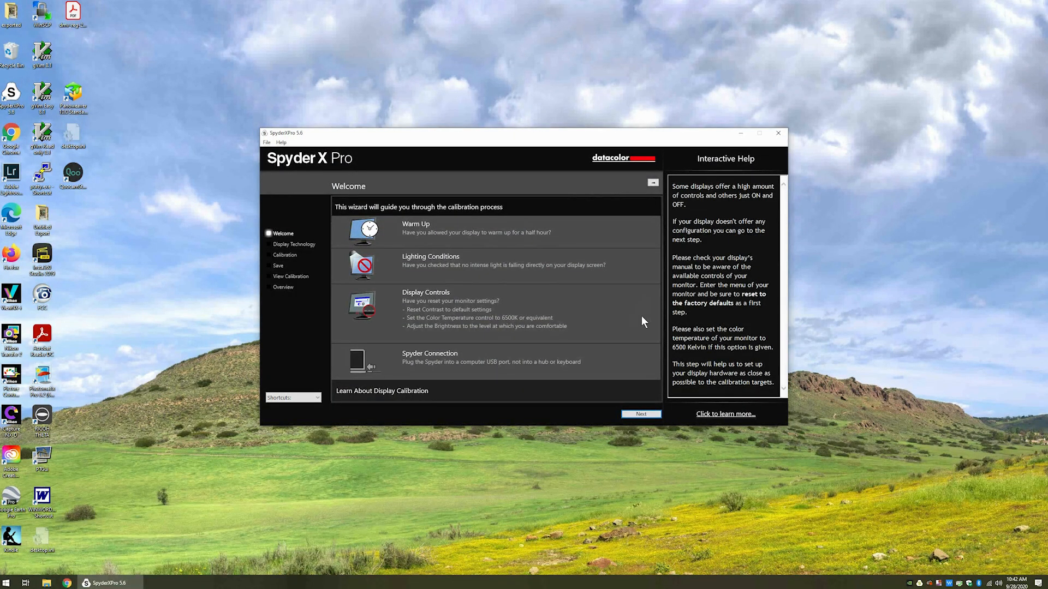